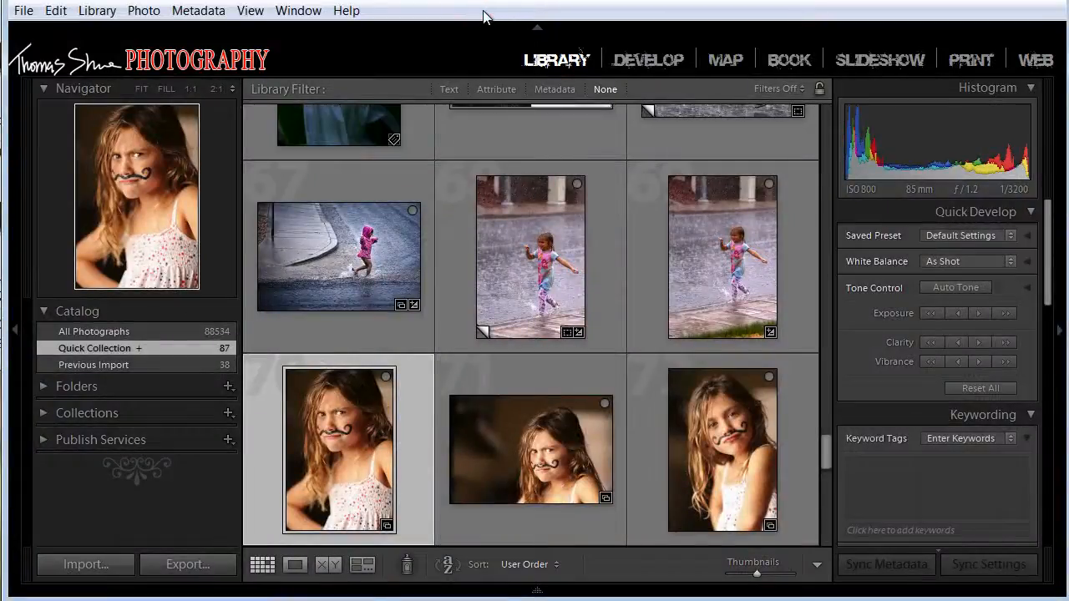
Open the mustache portrait in the Print module as a single-photo print page
left_click(309, 189)
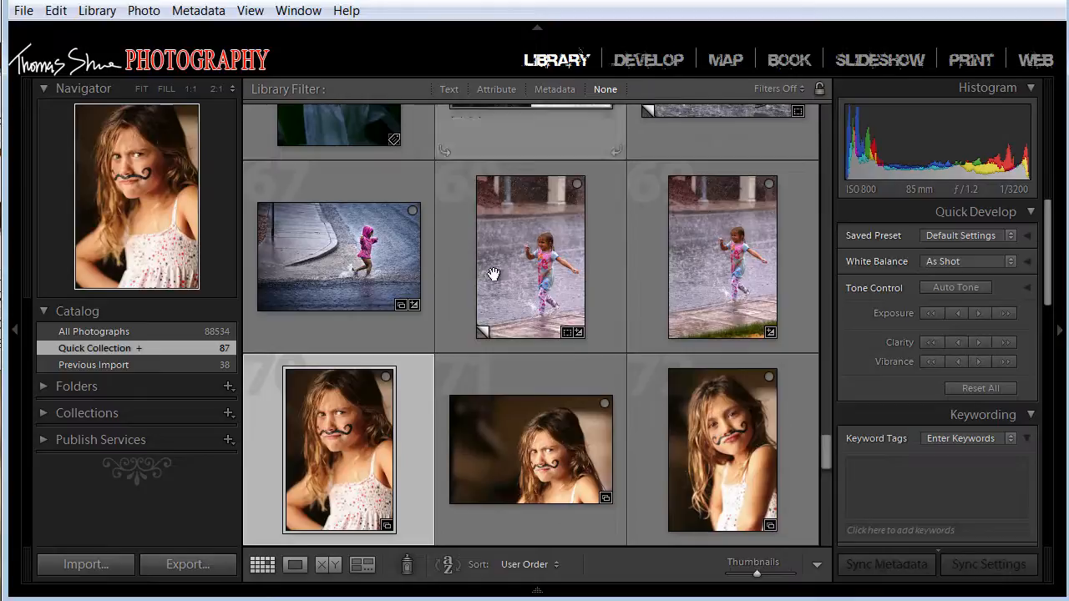
mouse_move(971, 59)
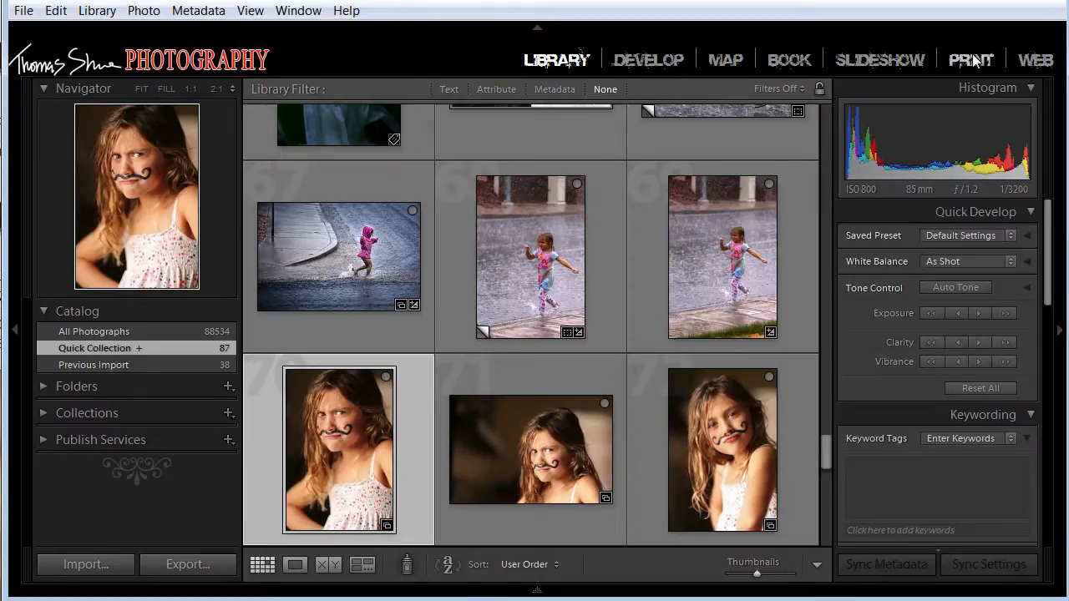
left_click(970, 59)
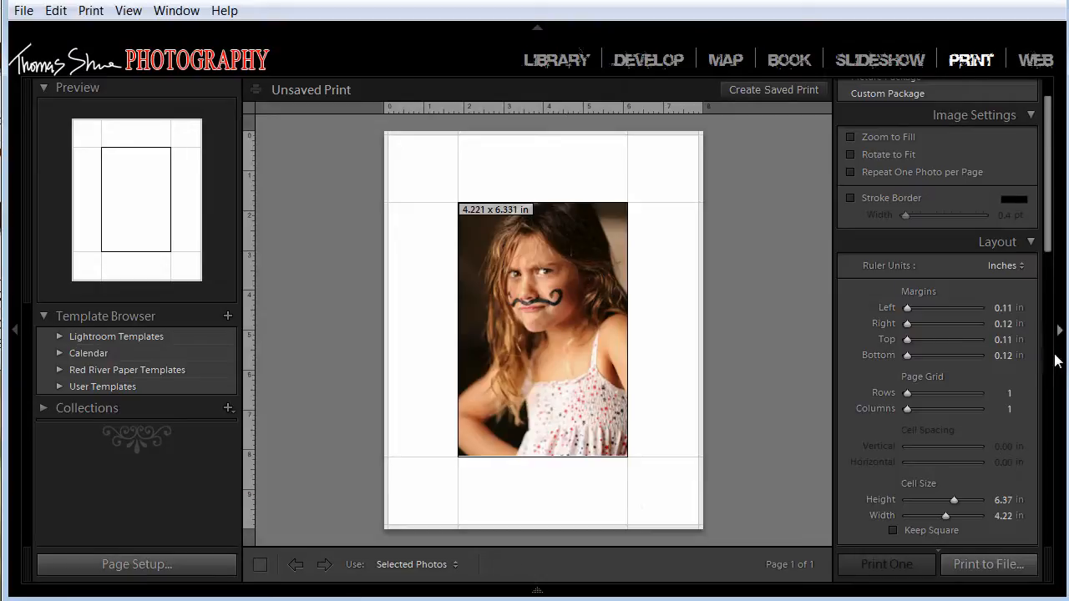
mouse_move(697, 129)
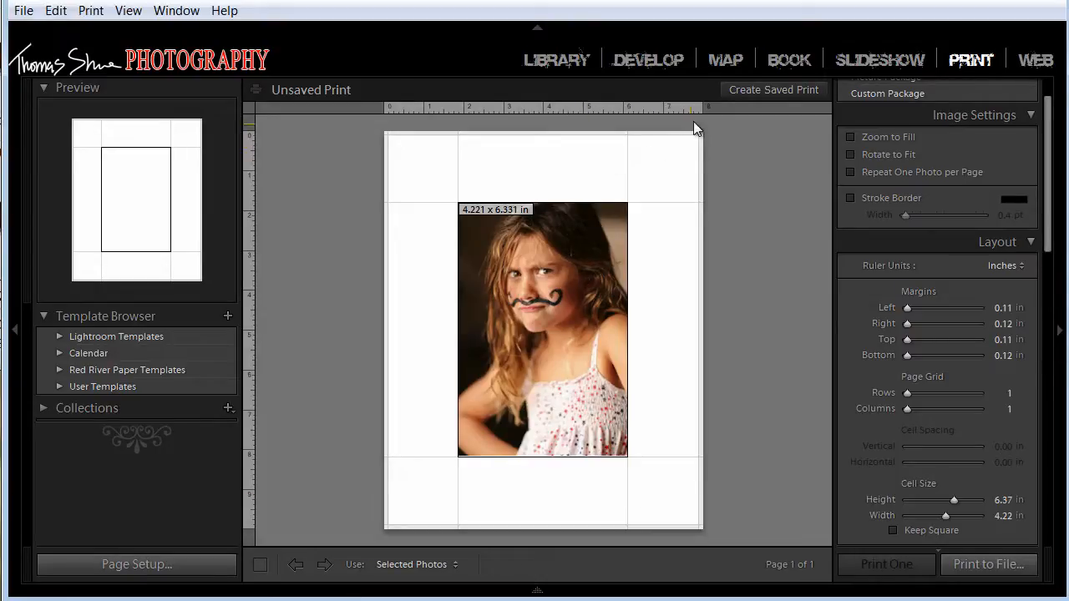
mouse_move(293, 166)
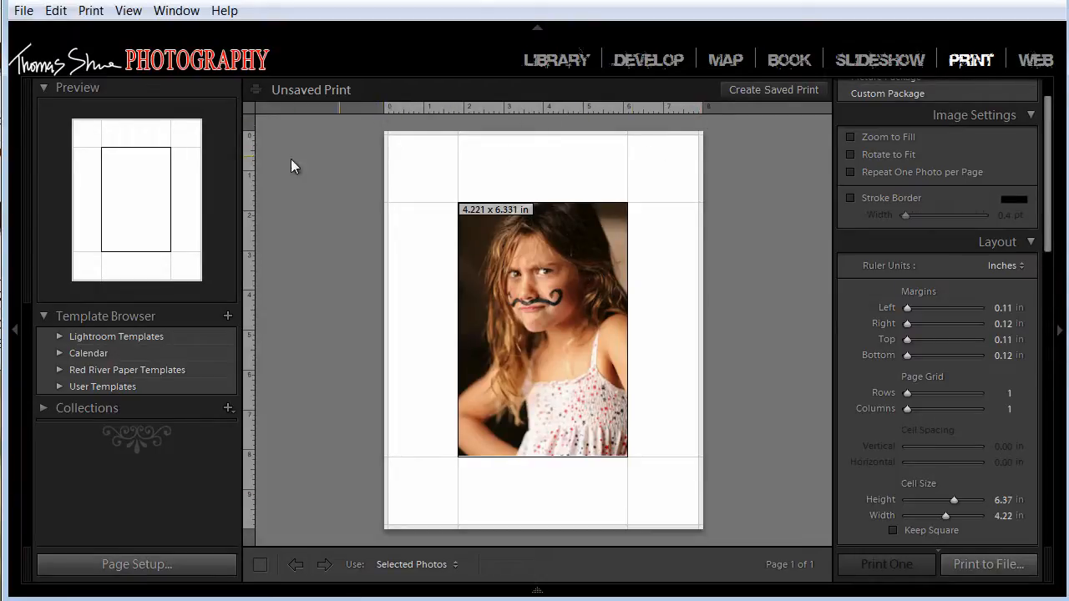
mouse_move(255, 536)
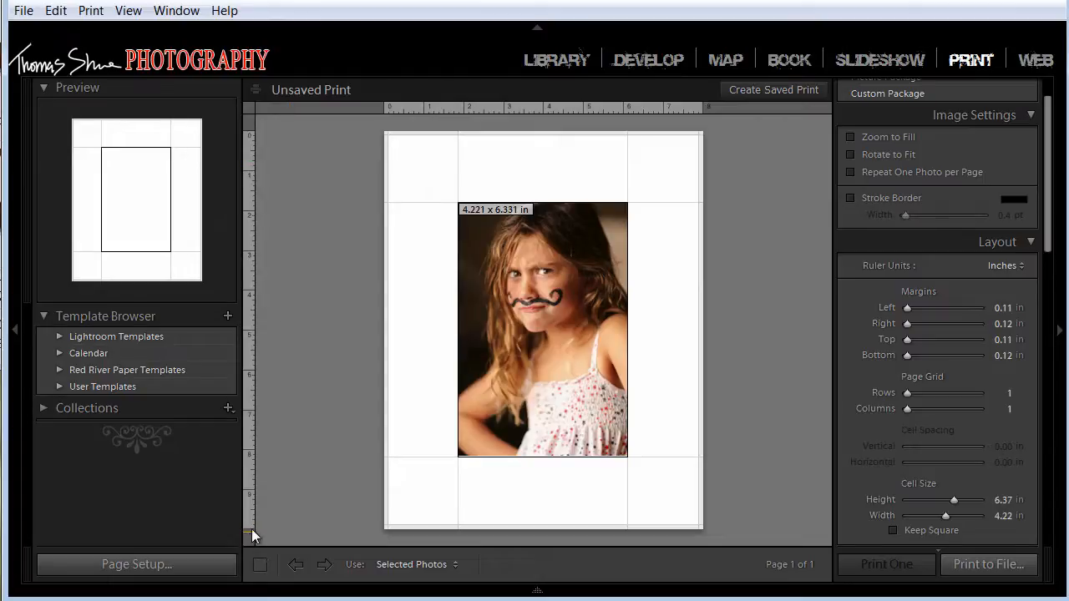
mouse_move(696, 222)
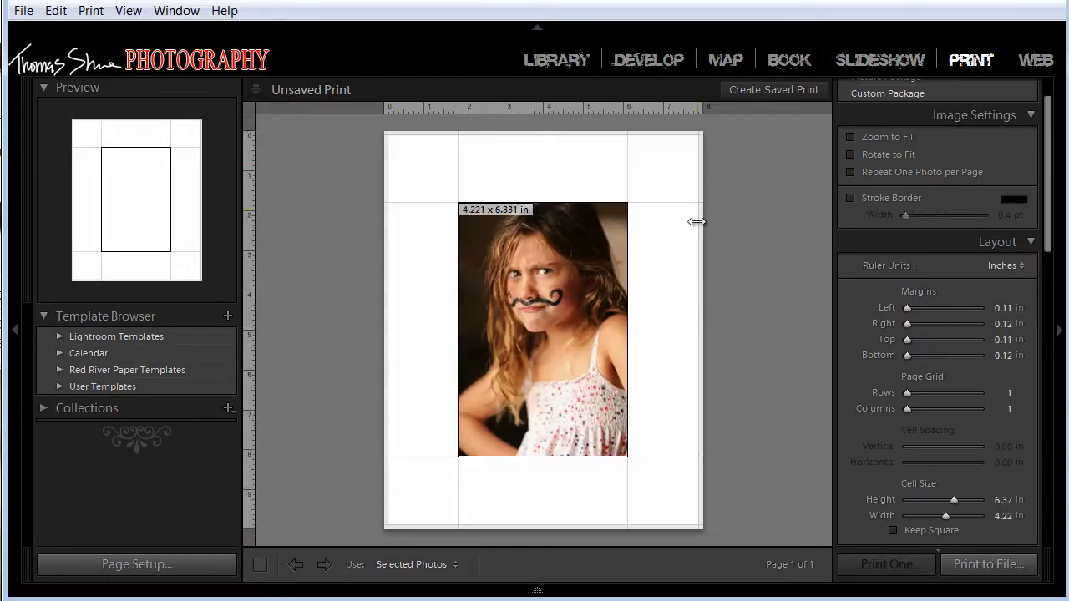
mouse_move(511, 292)
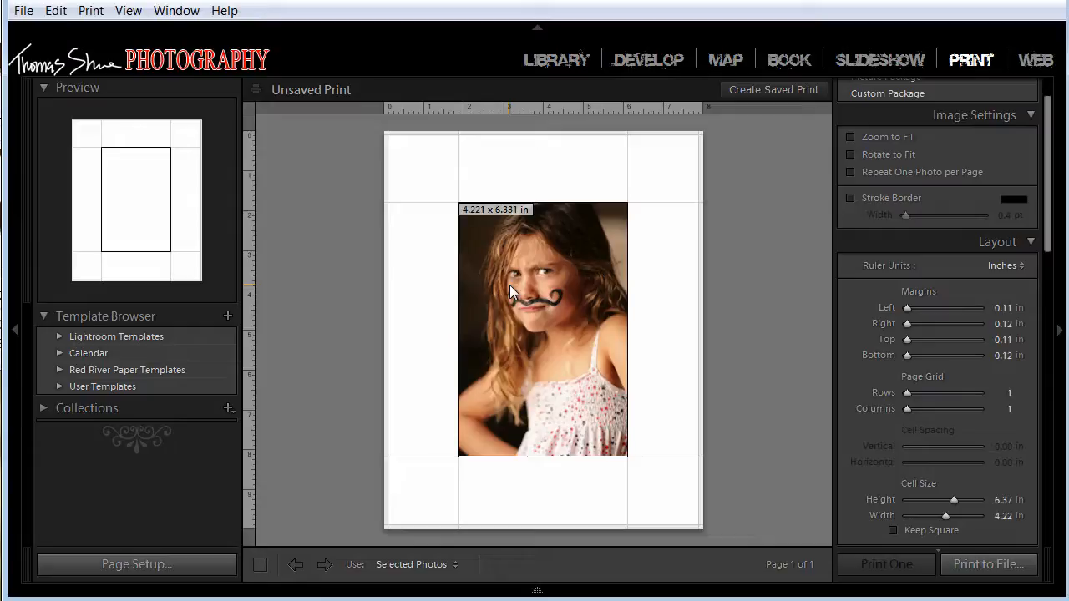
mouse_move(504, 234)
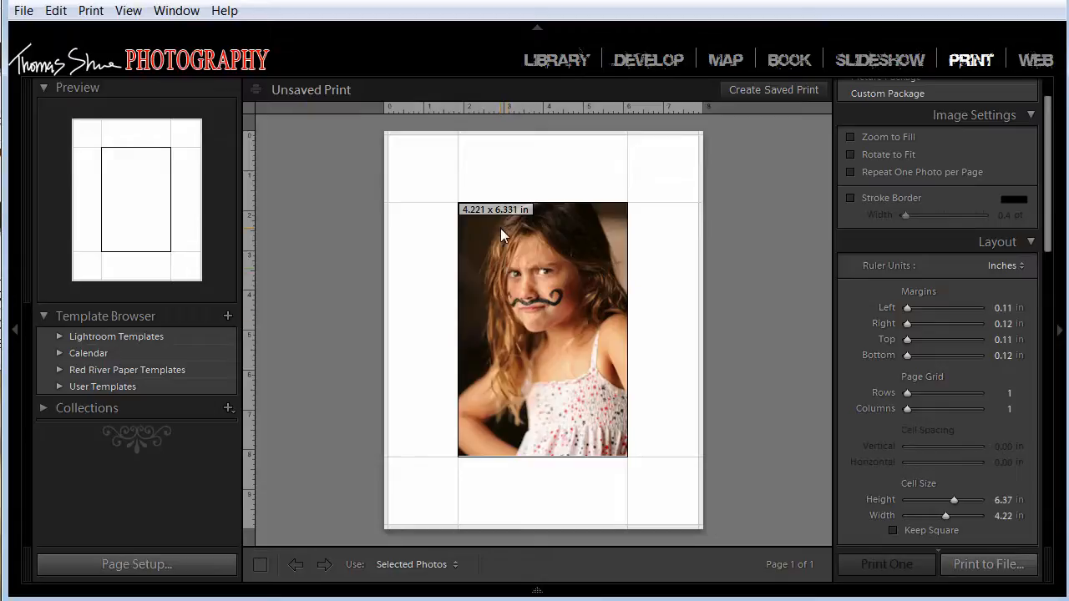
mouse_move(509, 351)
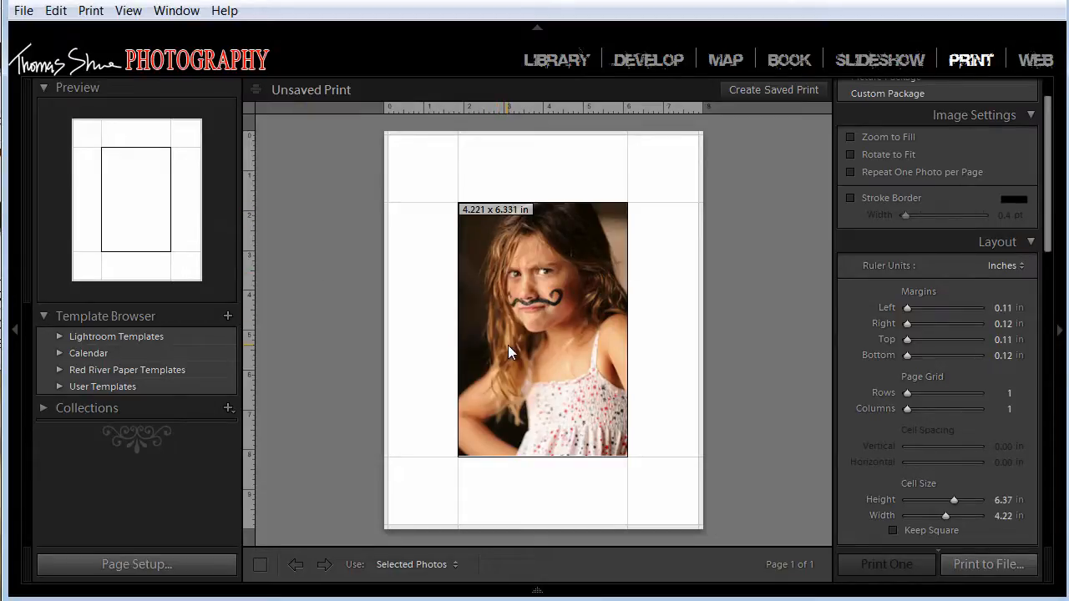
mouse_move(511, 351)
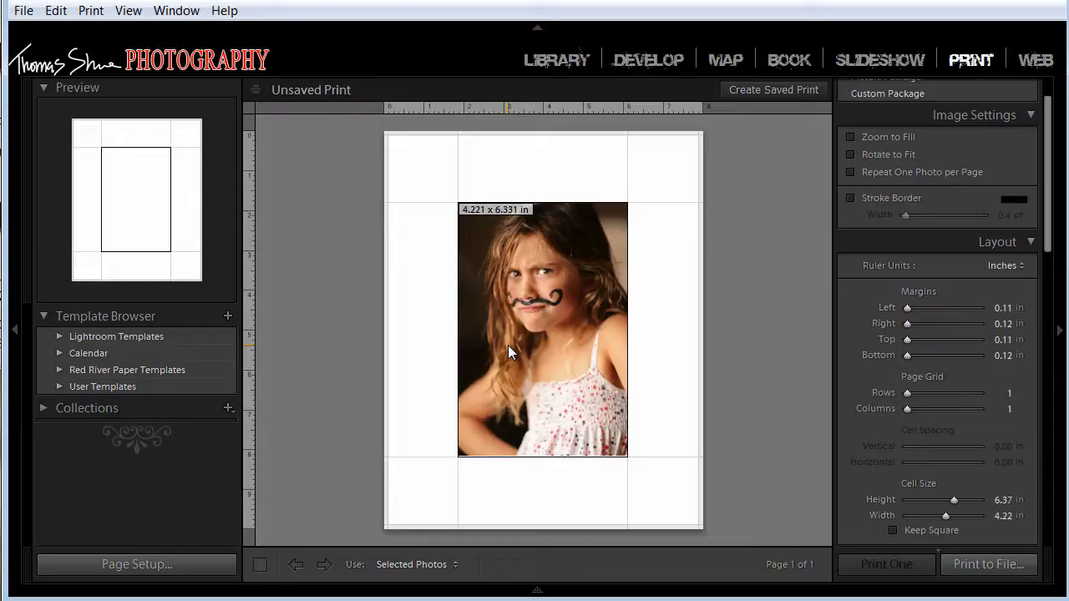
mouse_move(106, 538)
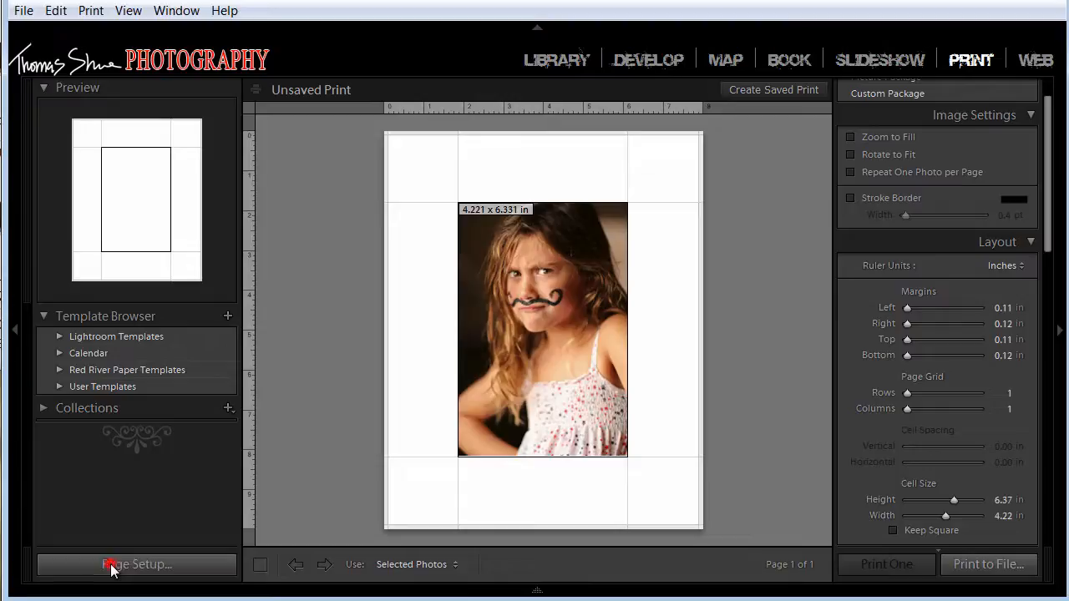
In Page Setup for the Epson R3000, keep 8 x 10 in paper and try the Sheet (Borderless) source
left_click(137, 565)
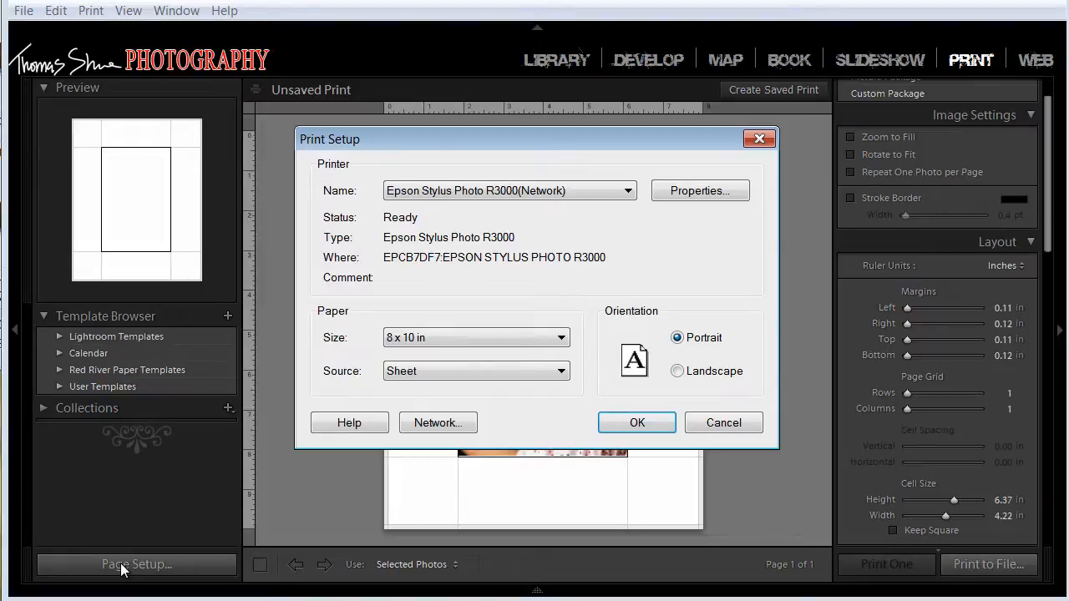
mouse_move(79, 572)
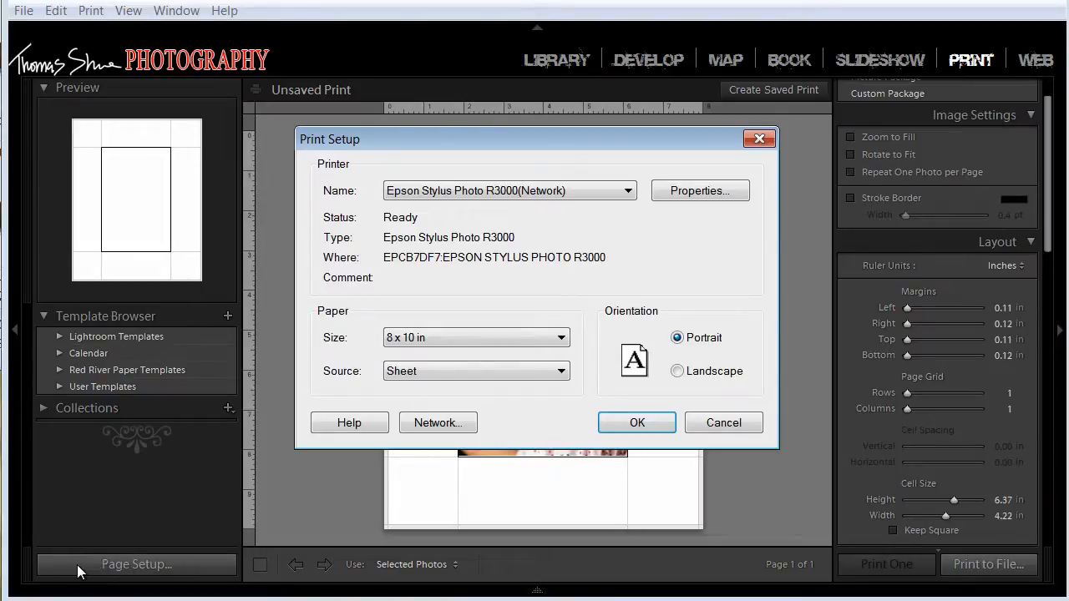
mouse_move(148, 576)
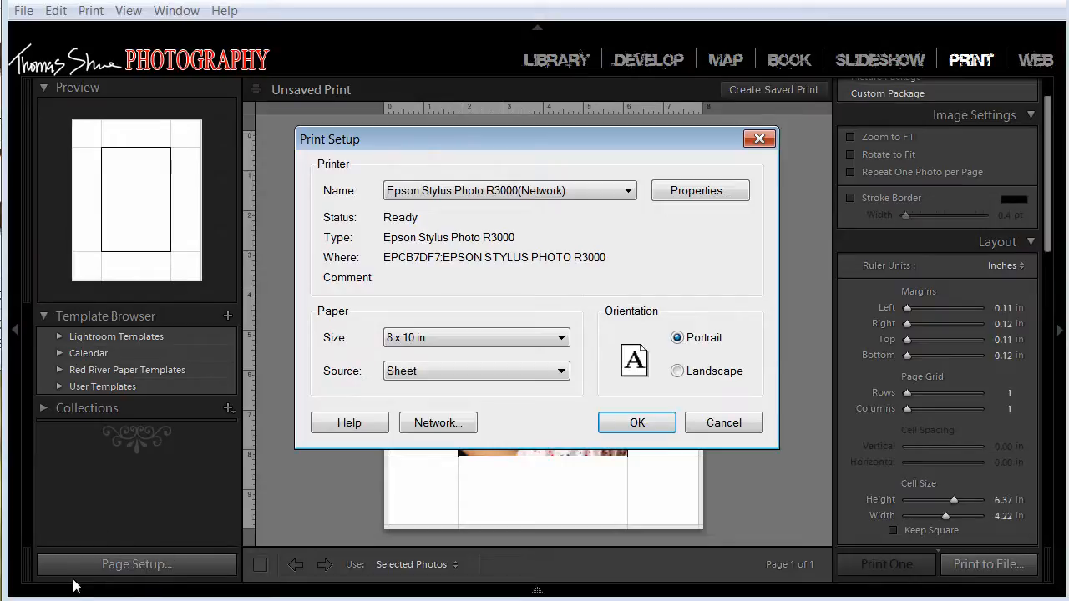
mouse_move(464, 338)
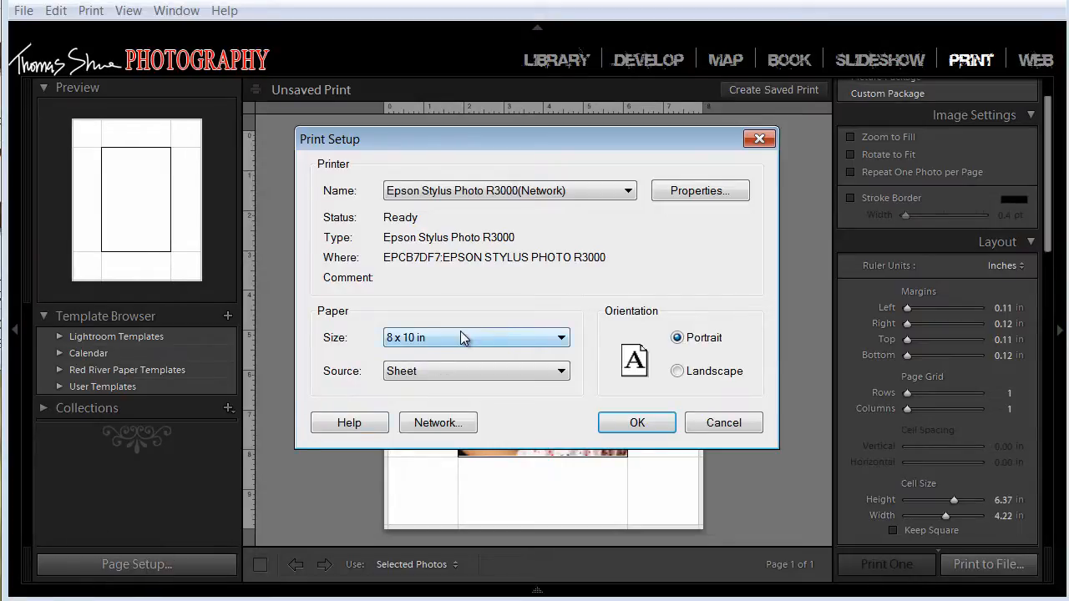
left_click(560, 337)
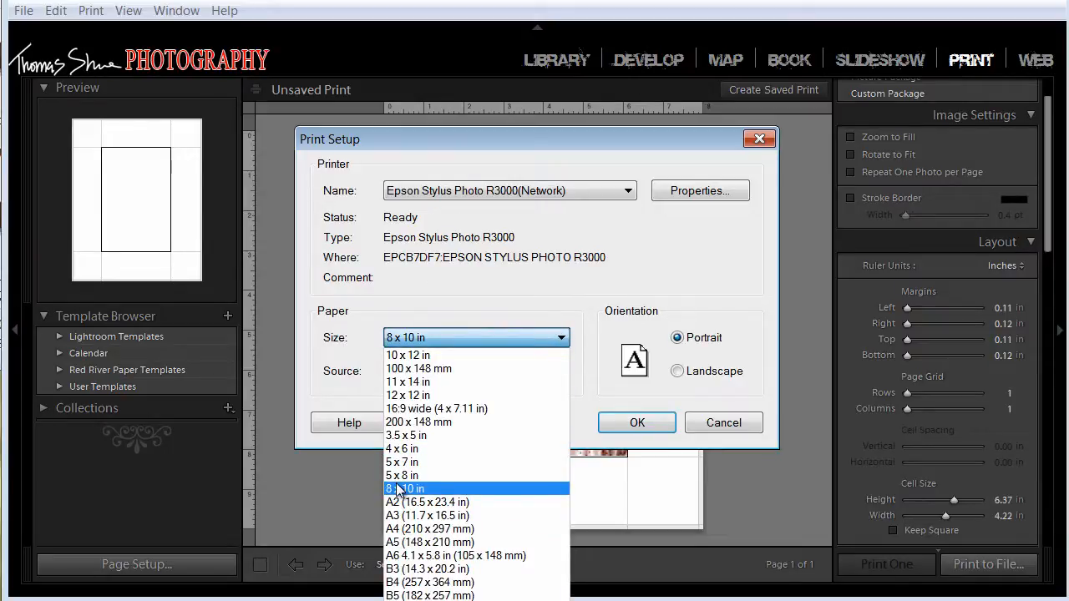
left_click(404, 488)
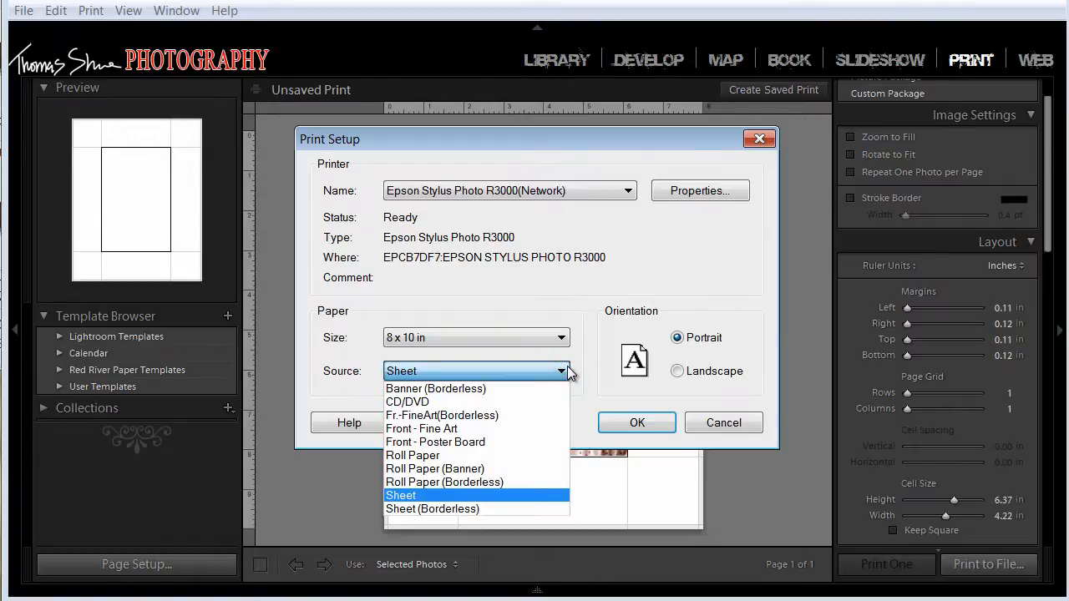
mouse_move(431, 509)
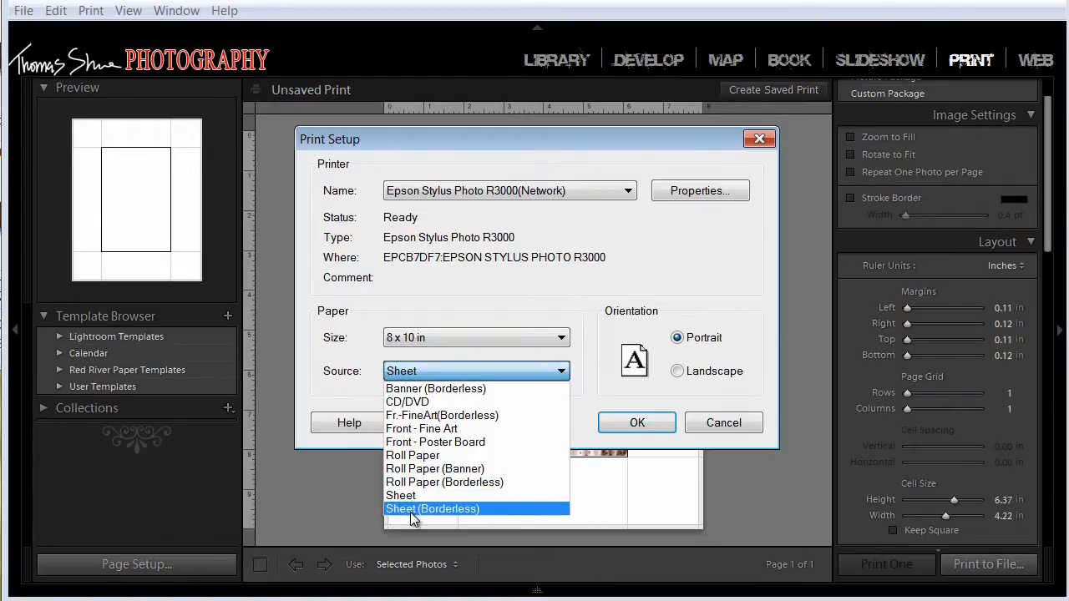
left_click(432, 509)
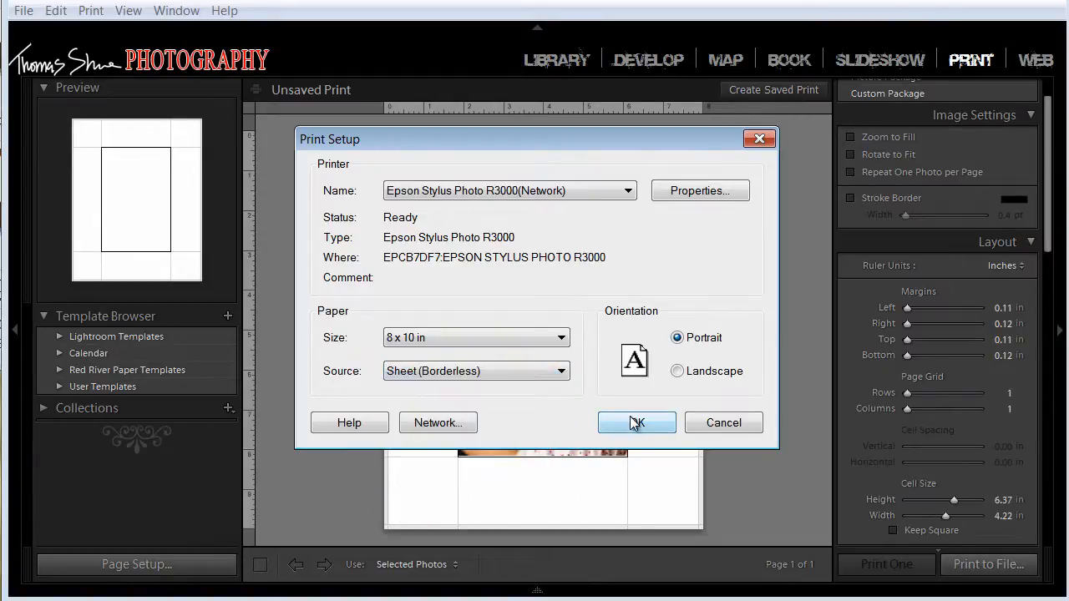
left_click(636, 422)
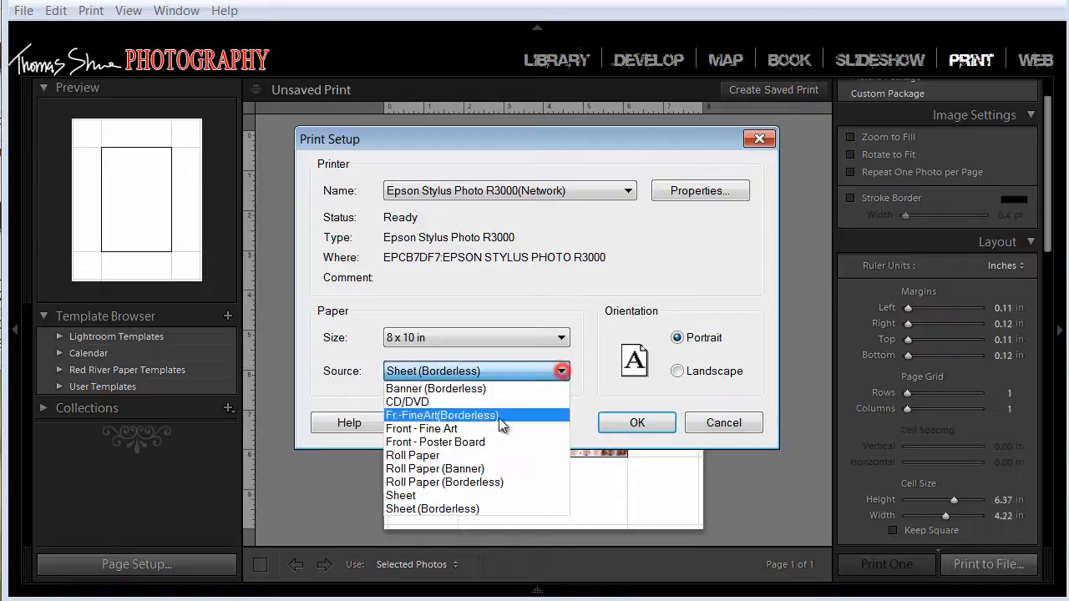
left_click(401, 495)
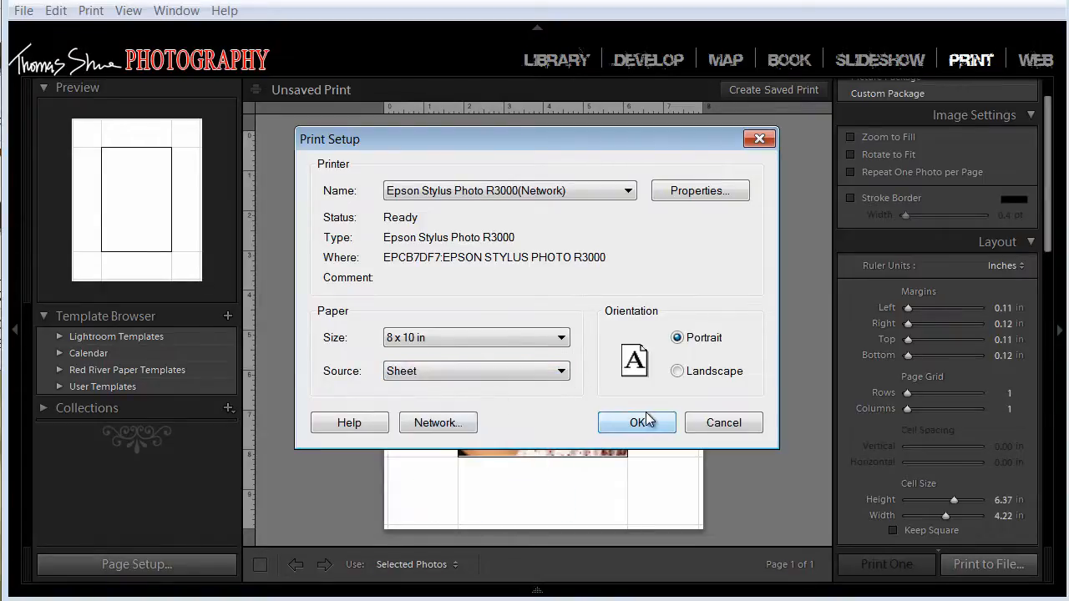
Accept page setup and resize the photo cell to 9.76 × 7.76 in
left_click(636, 422)
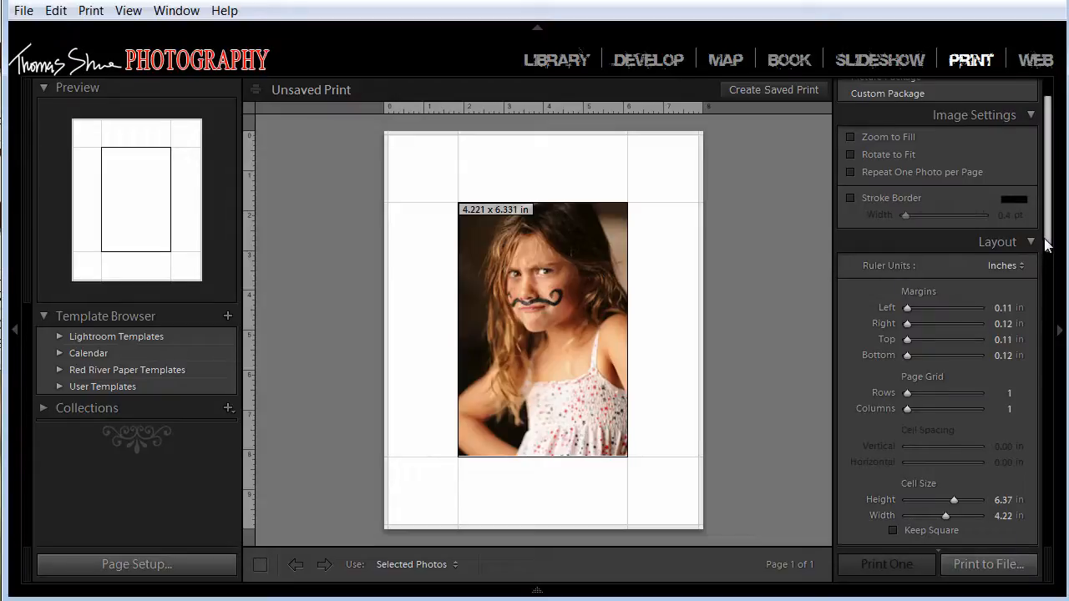
scroll("down", 3)
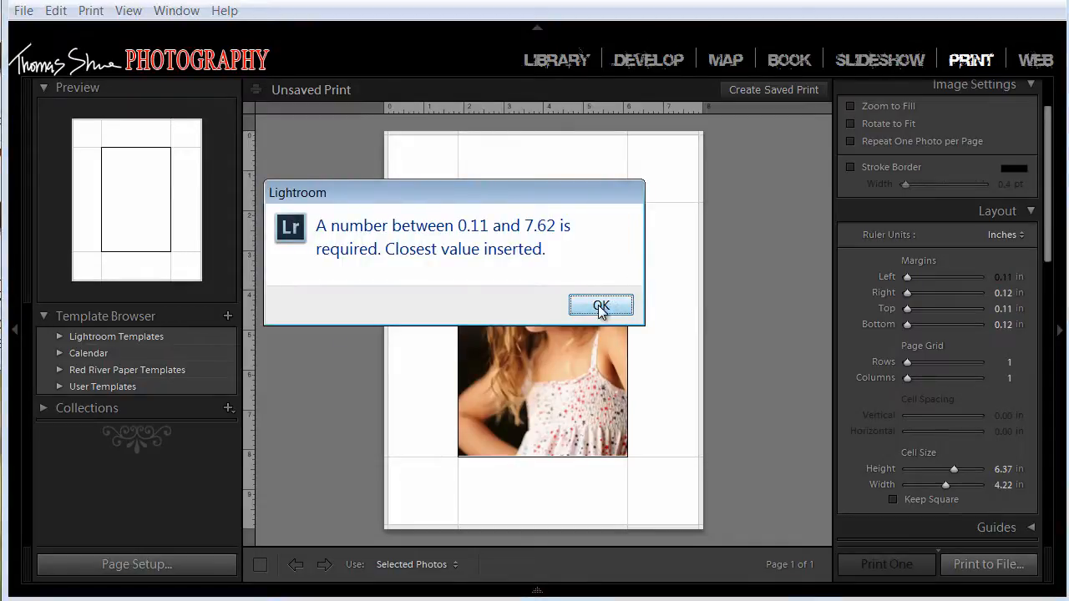
left_click(600, 304)
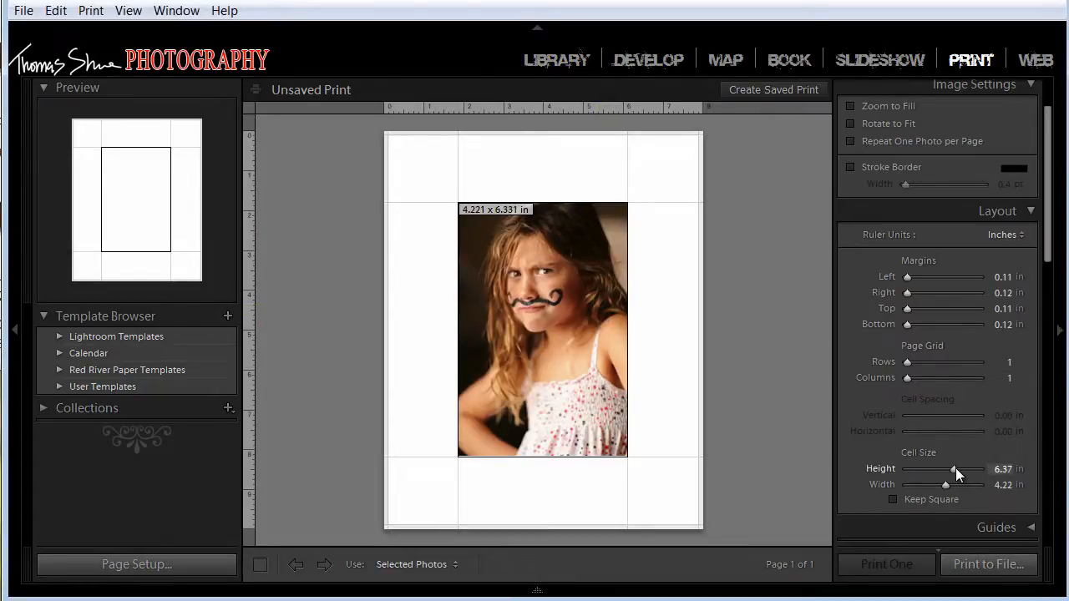
left_click_drag(956, 468, 979, 468)
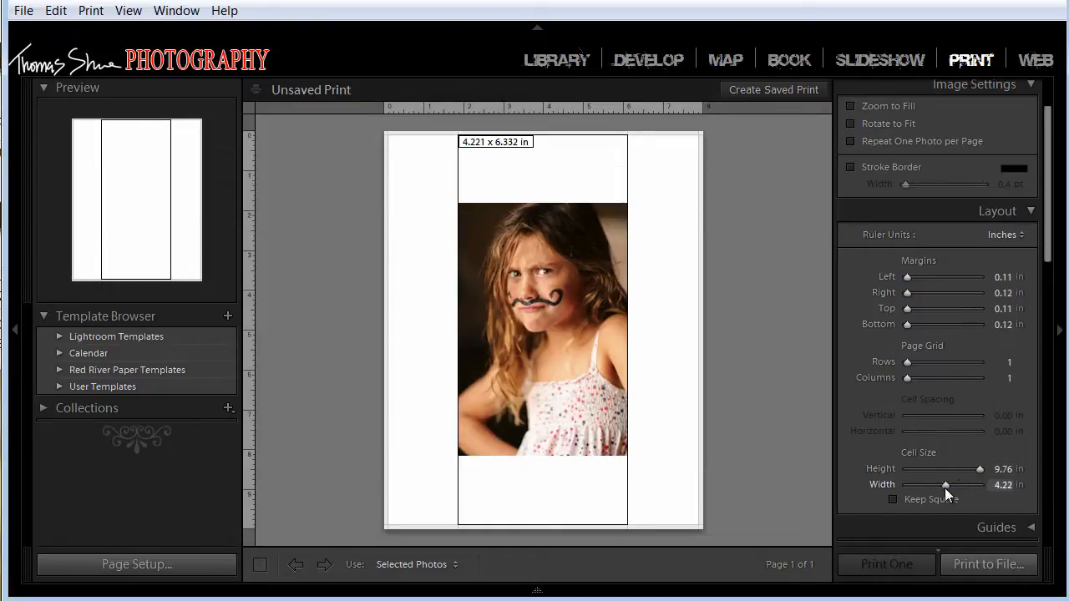
left_click_drag(944, 485, 980, 486)
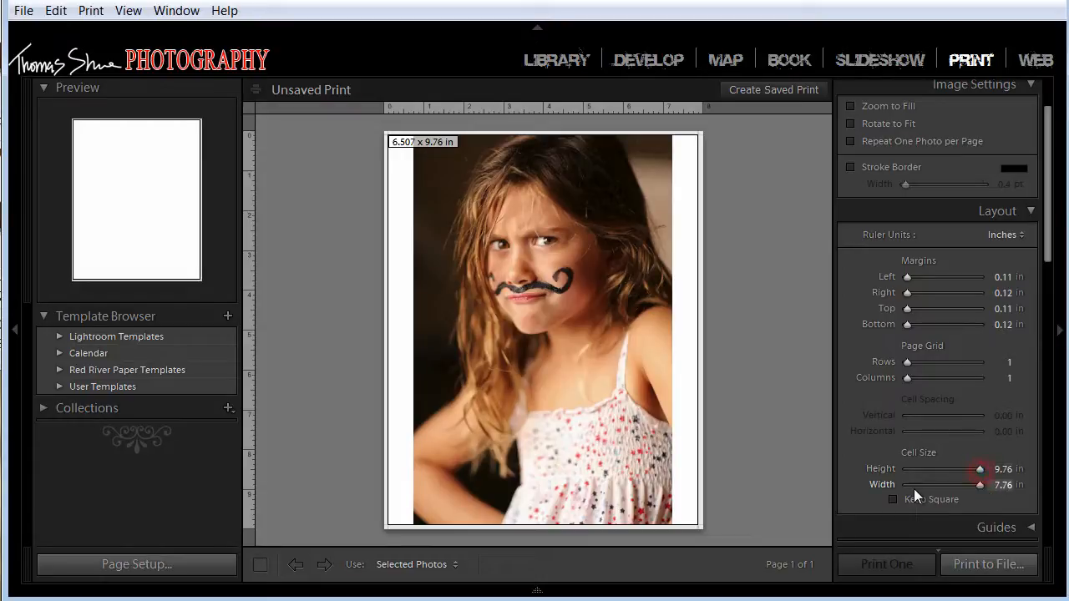
left_click(537, 590)
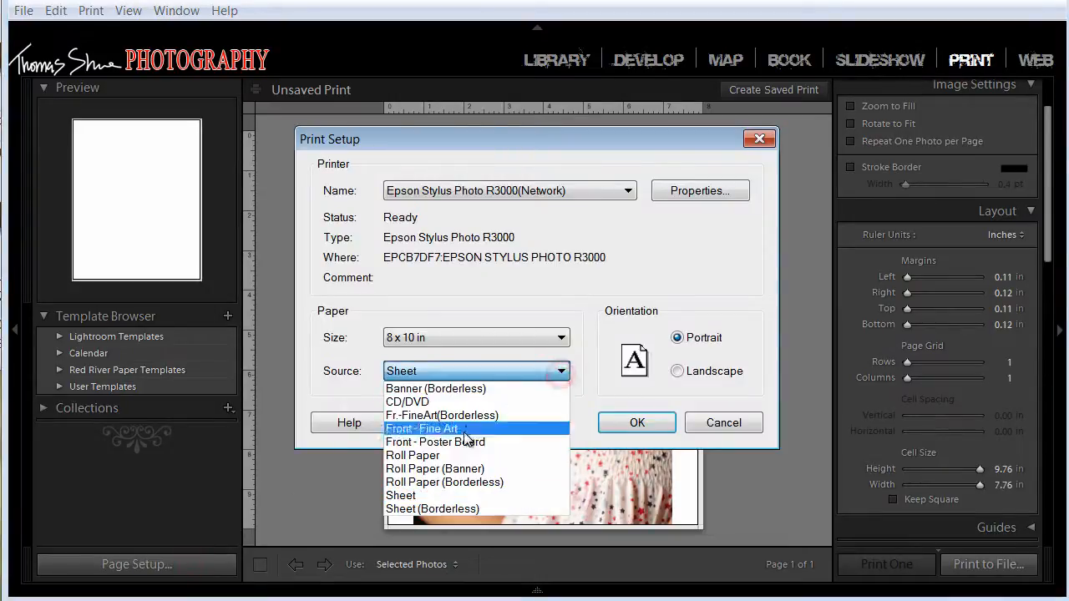
Choose a borderless paper source and enlarge the cell to span the full 10 × 8 in page
left_click(636, 422)
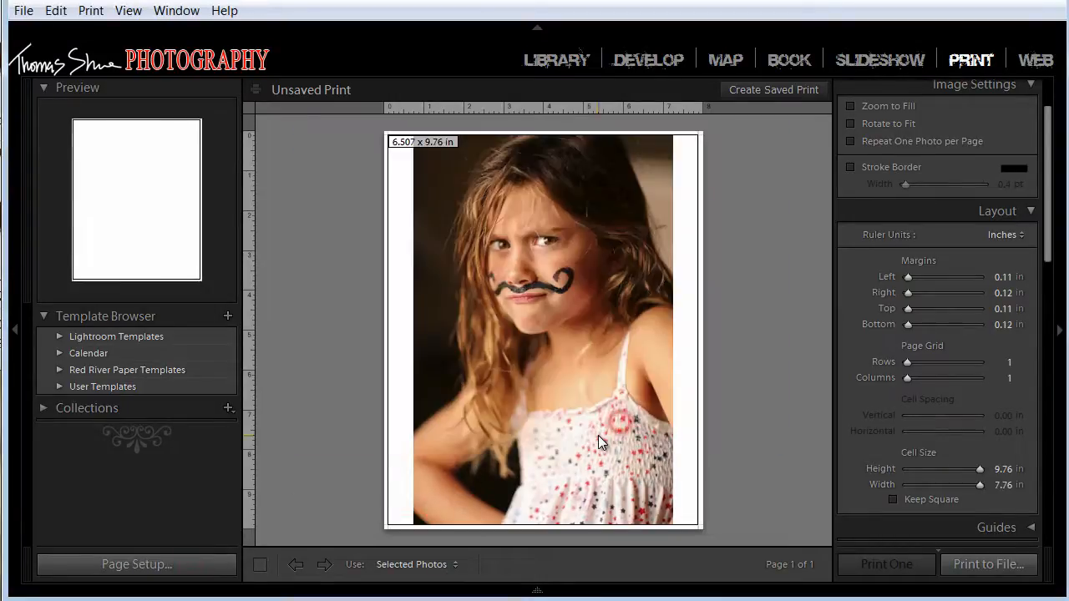
left_click_drag(944, 276, 907, 276)
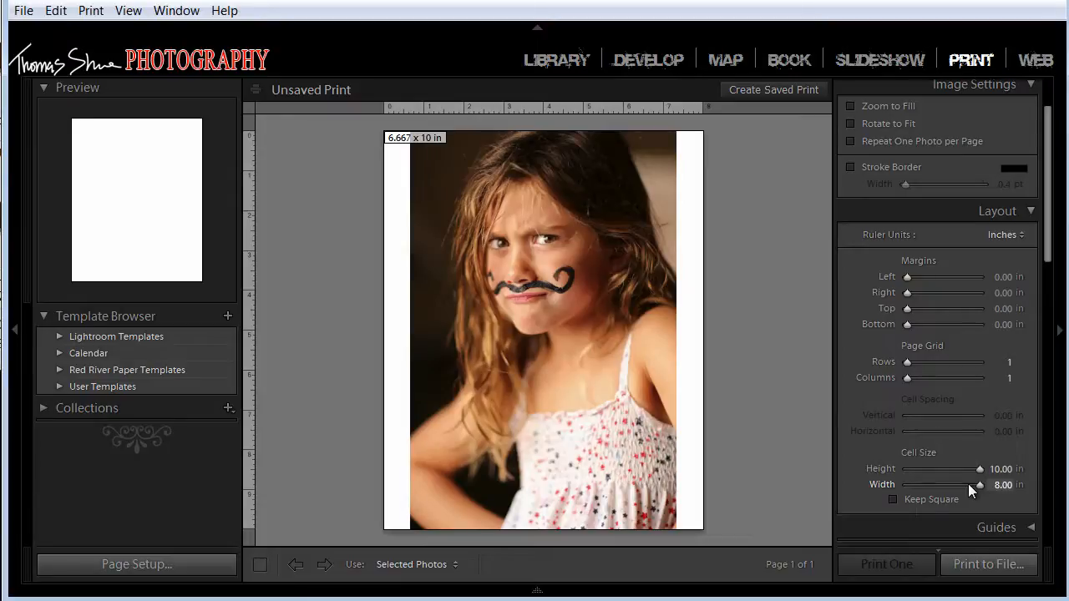
left_click(1059, 329)
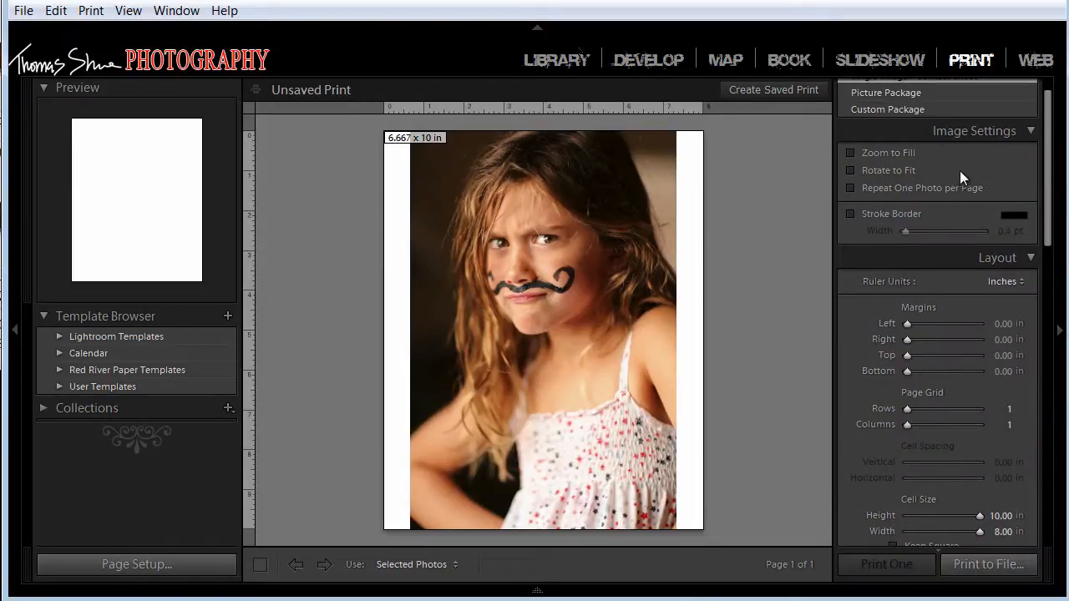
Turn on Zoom to Fill and drag the portrait upward to reposition it in the cell
left_click(850, 151)
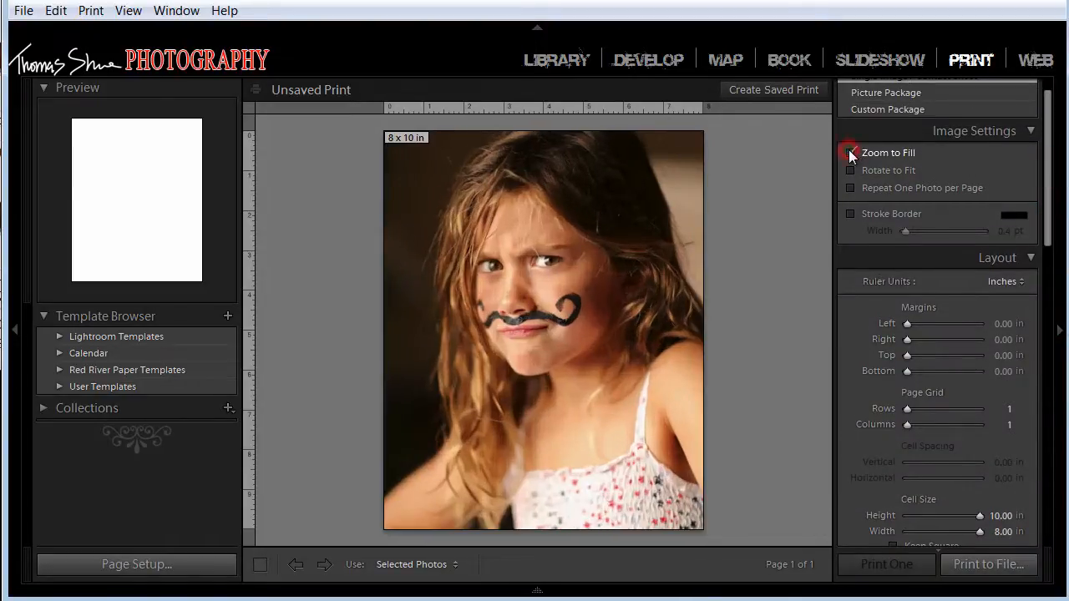
left_click(851, 152)
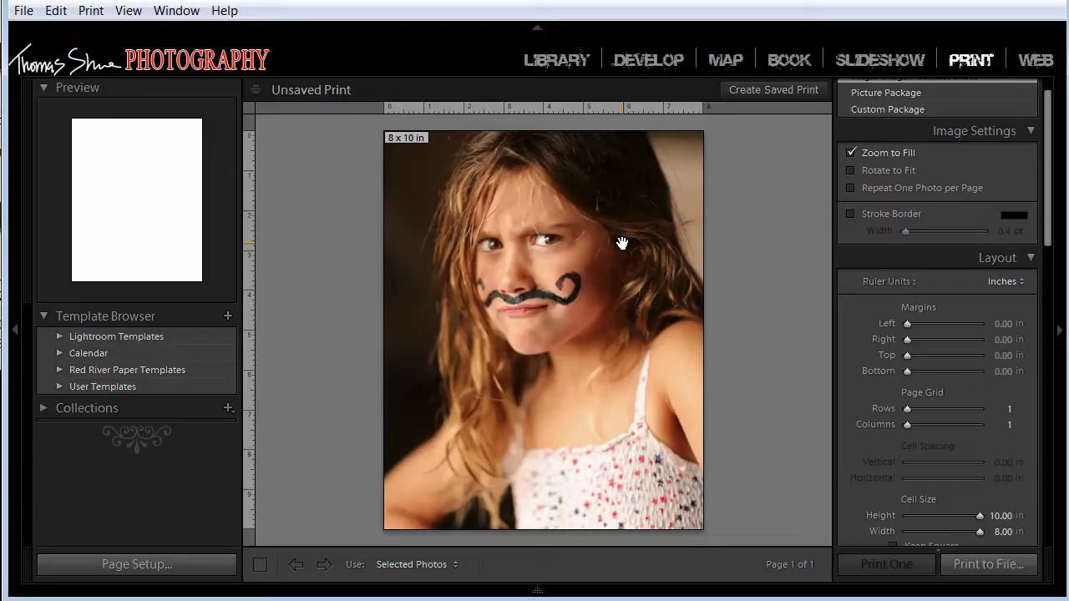
mouse_move(572, 248)
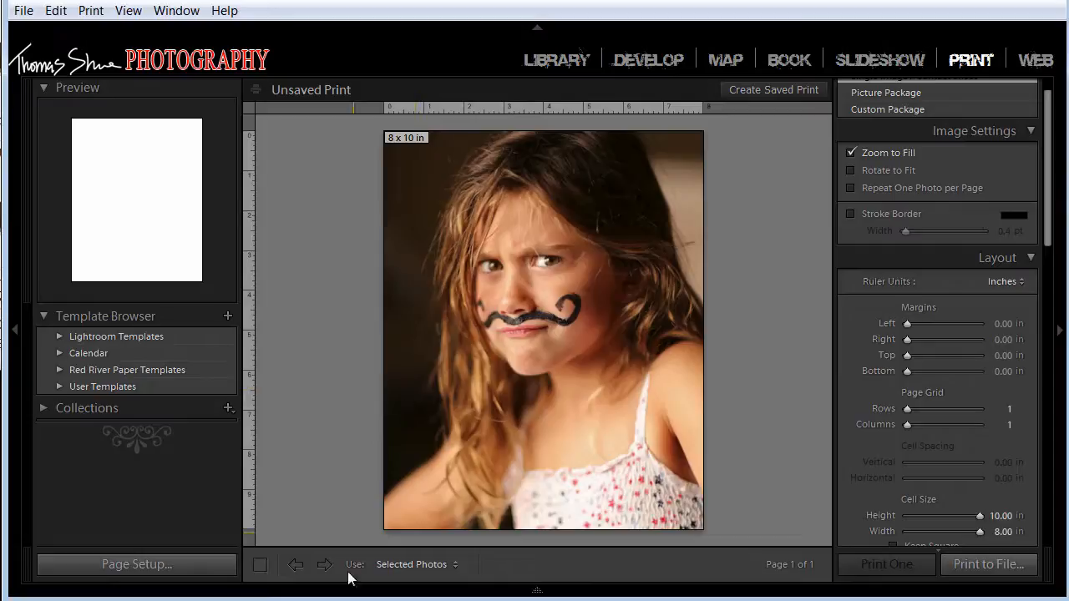
mouse_move(455, 568)
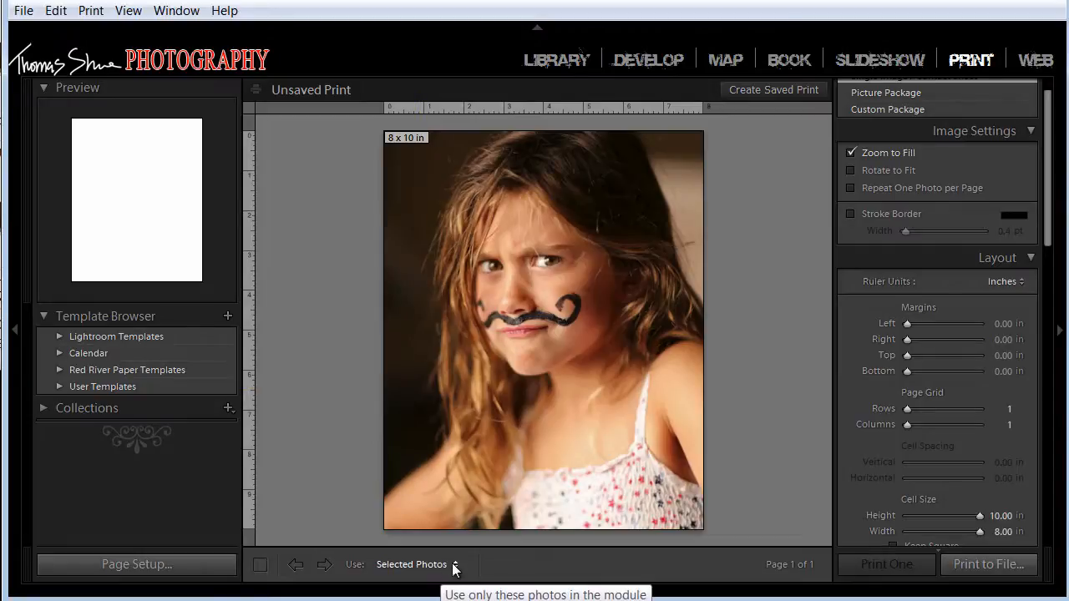
mouse_move(374, 351)
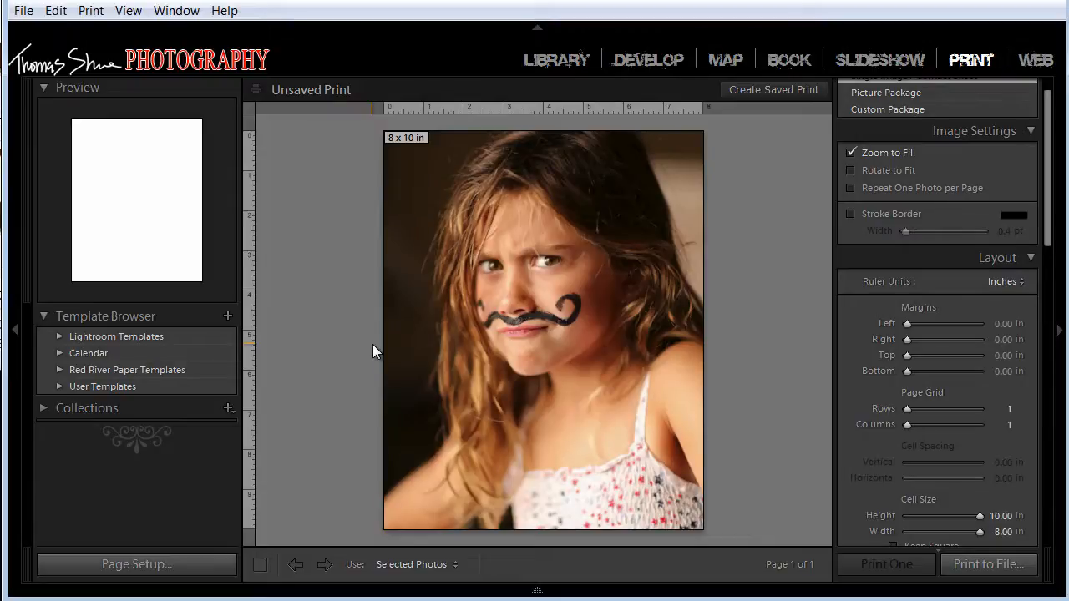
left_click_drag(525, 334, 534, 184)
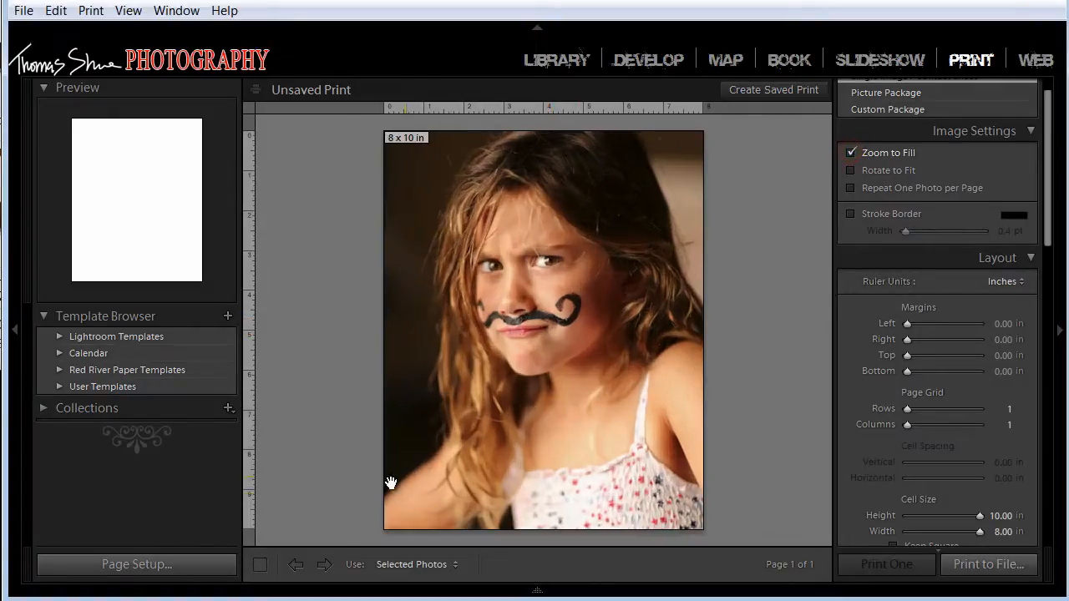
Switch the paper size to 4 x 6 in and turn Zoom to Fill off
left_click(136, 564)
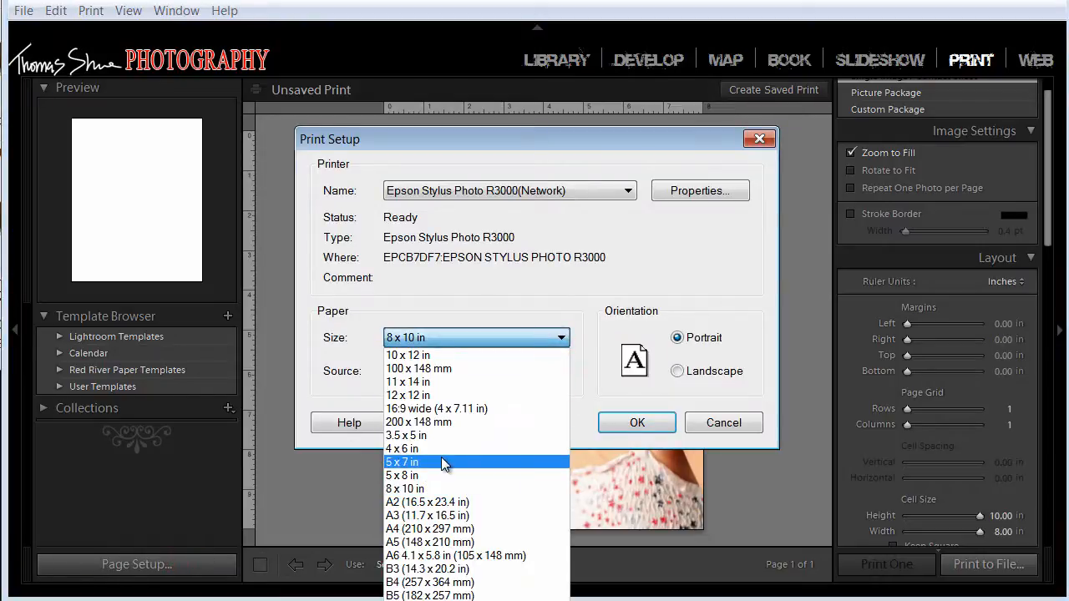
left_click(401, 449)
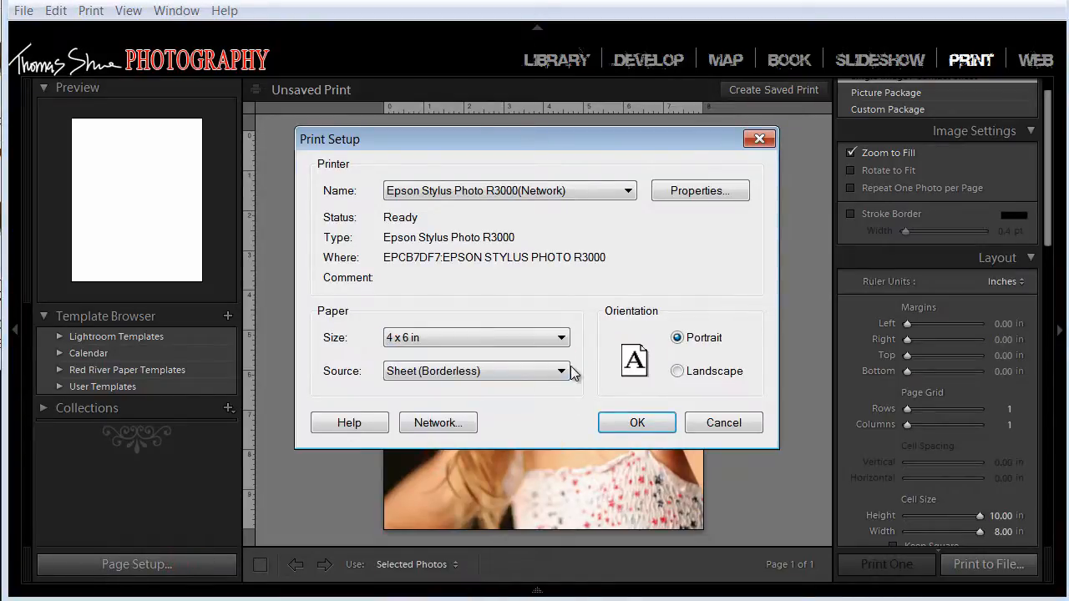
left_click(637, 422)
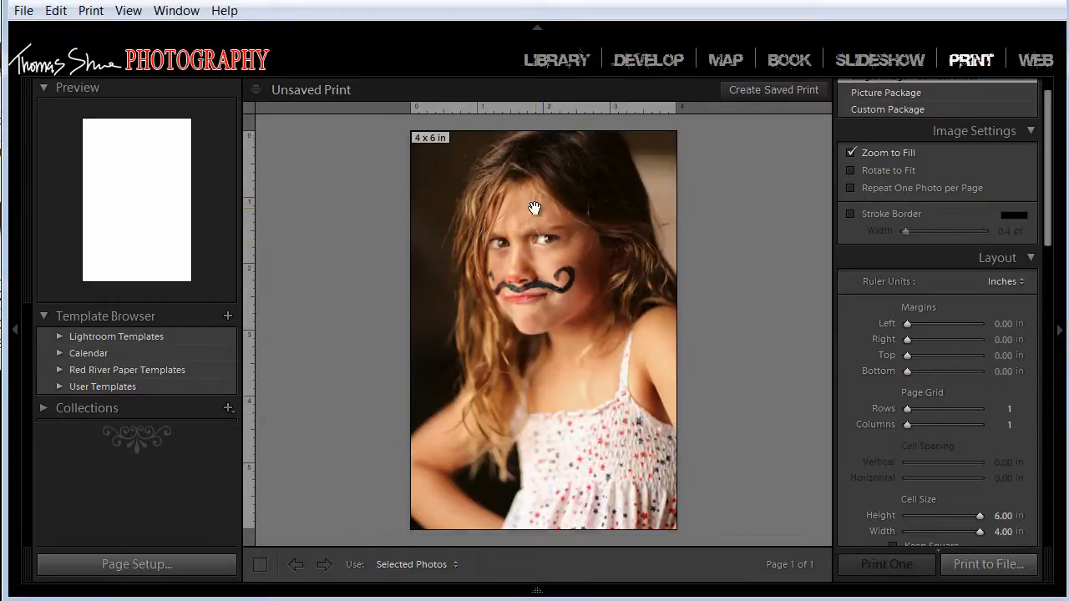
left_click(851, 152)
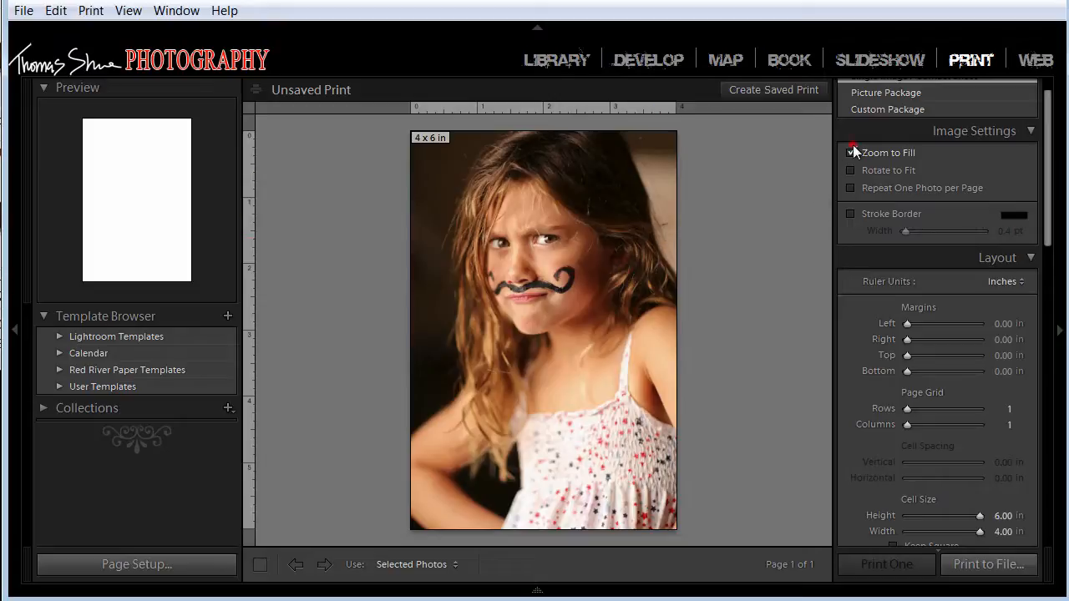
left_click(851, 152)
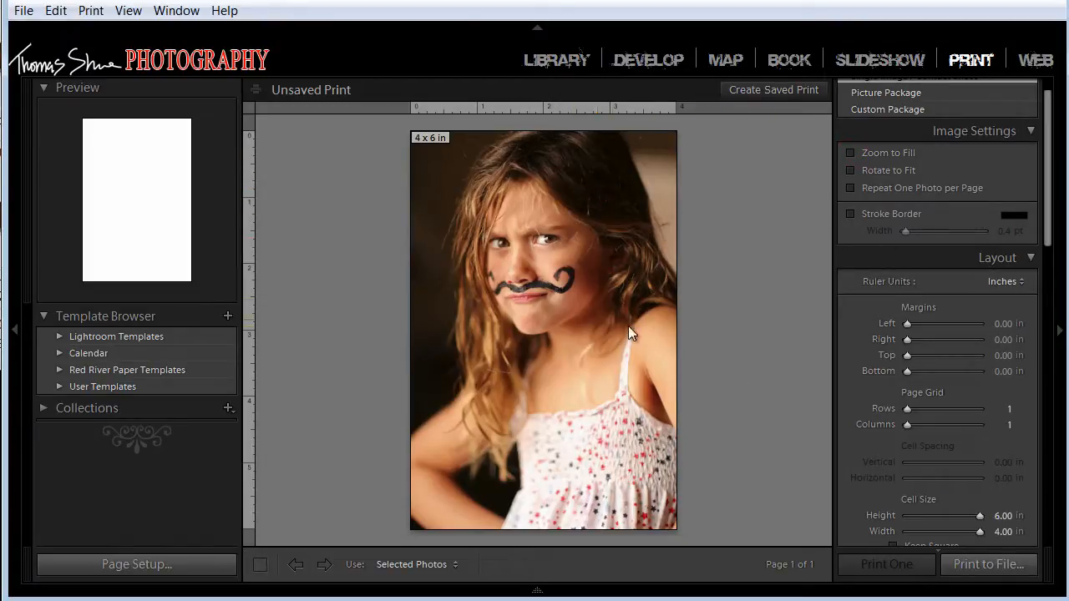
mouse_move(643, 334)
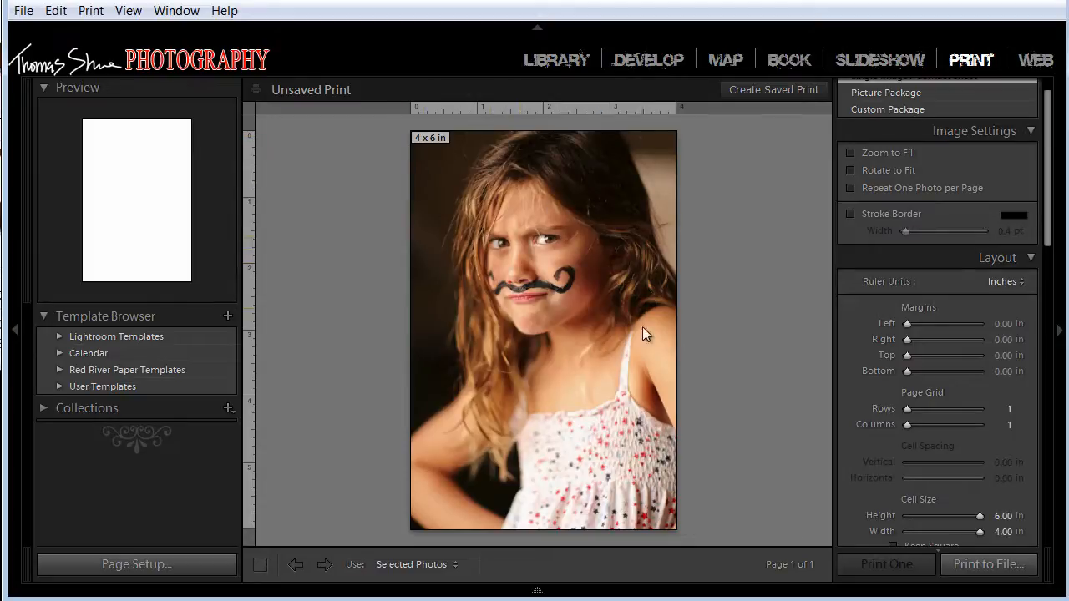
mouse_move(409, 179)
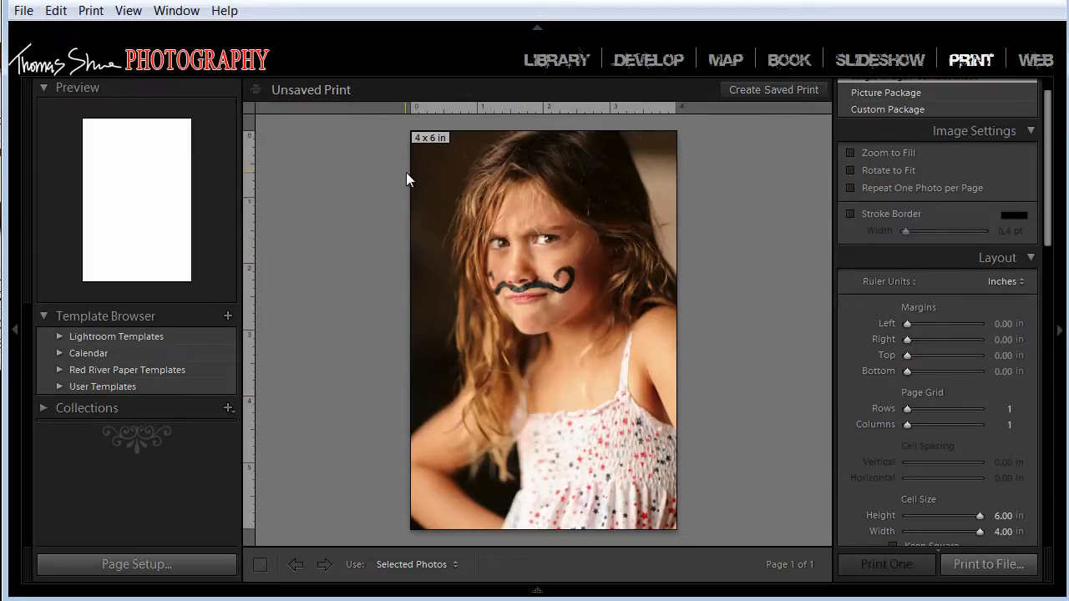
mouse_move(433, 142)
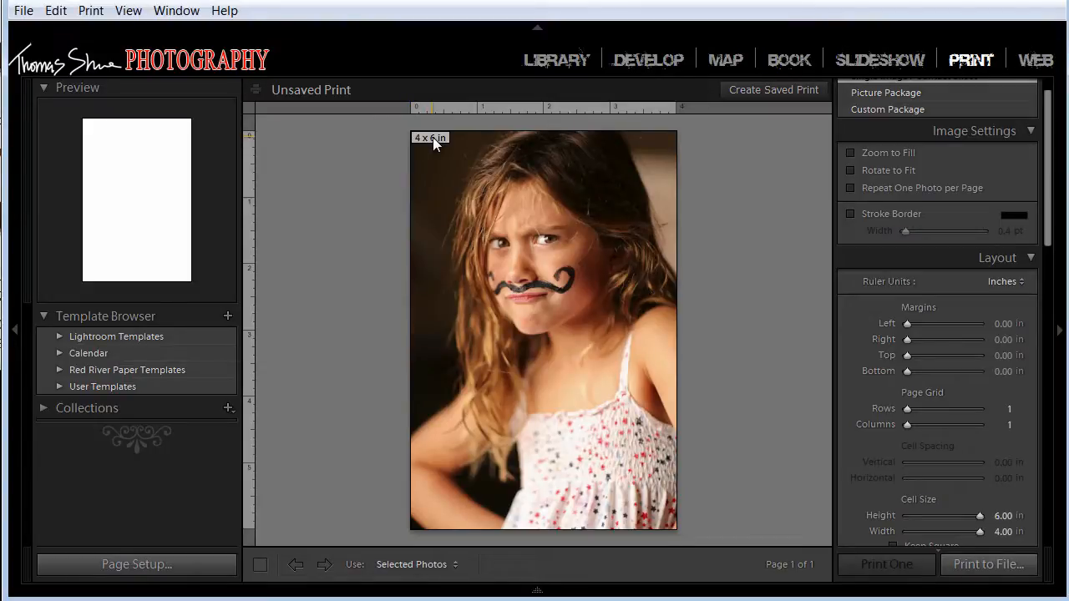
mouse_move(372, 258)
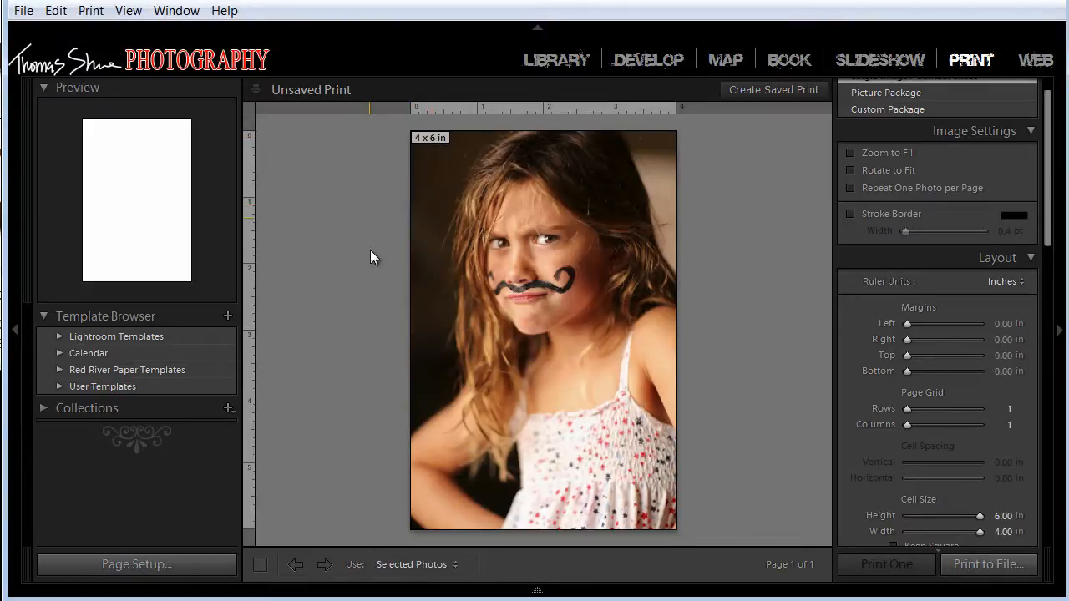
Reopen Page Setup and browse the paper Source and Size lists
left_click(136, 564)
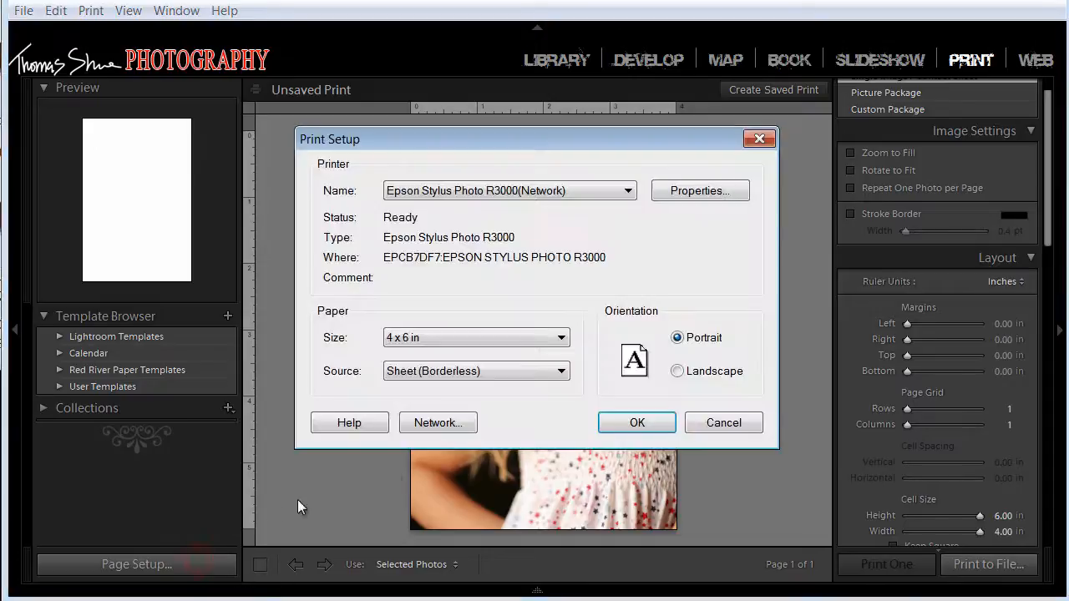
left_click(559, 371)
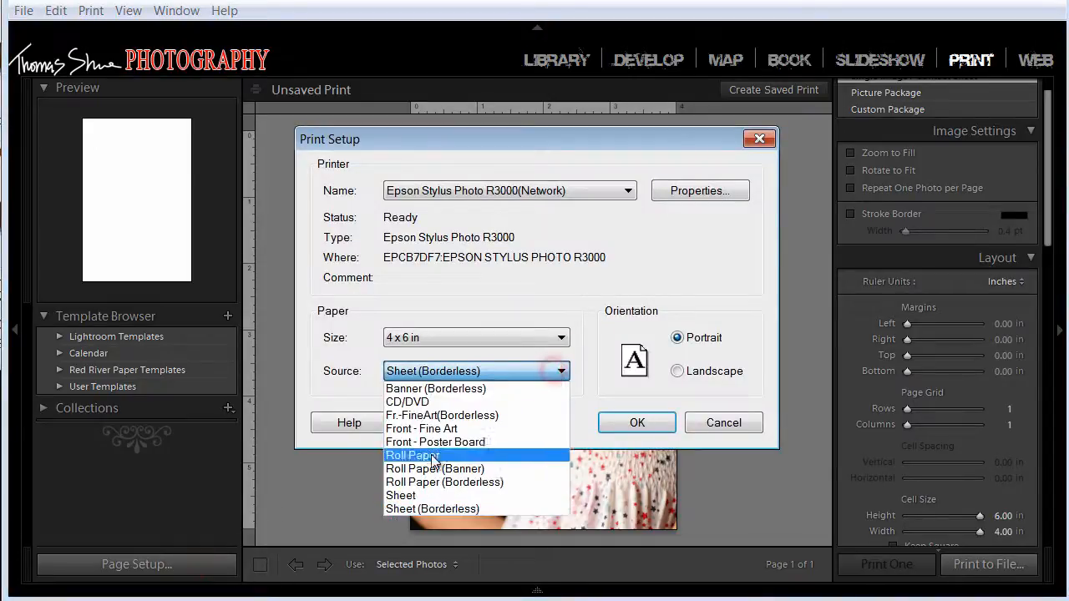
mouse_move(449, 388)
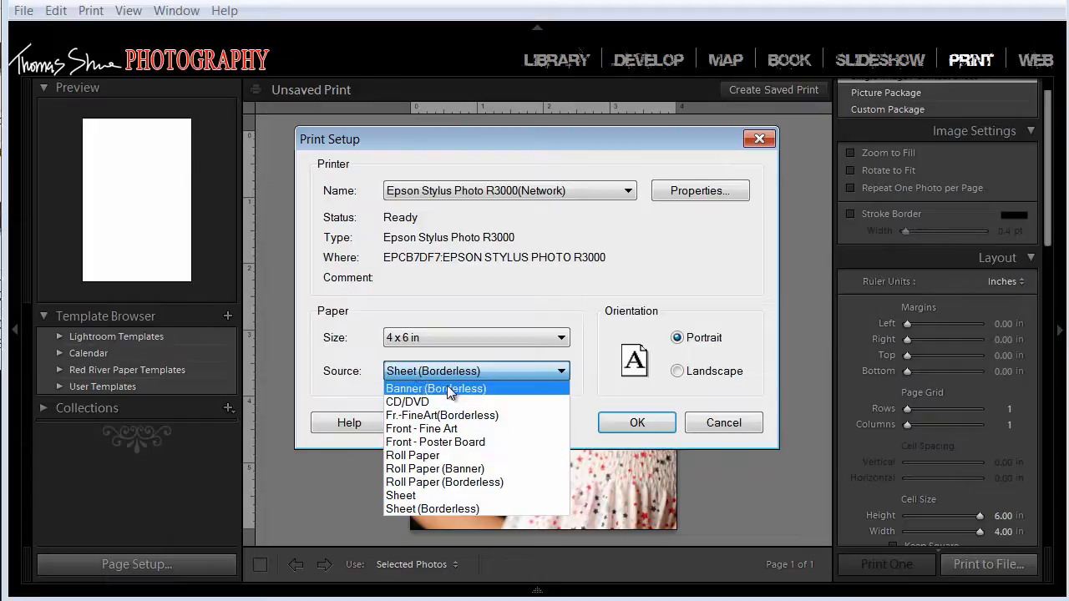
left_click(560, 338)
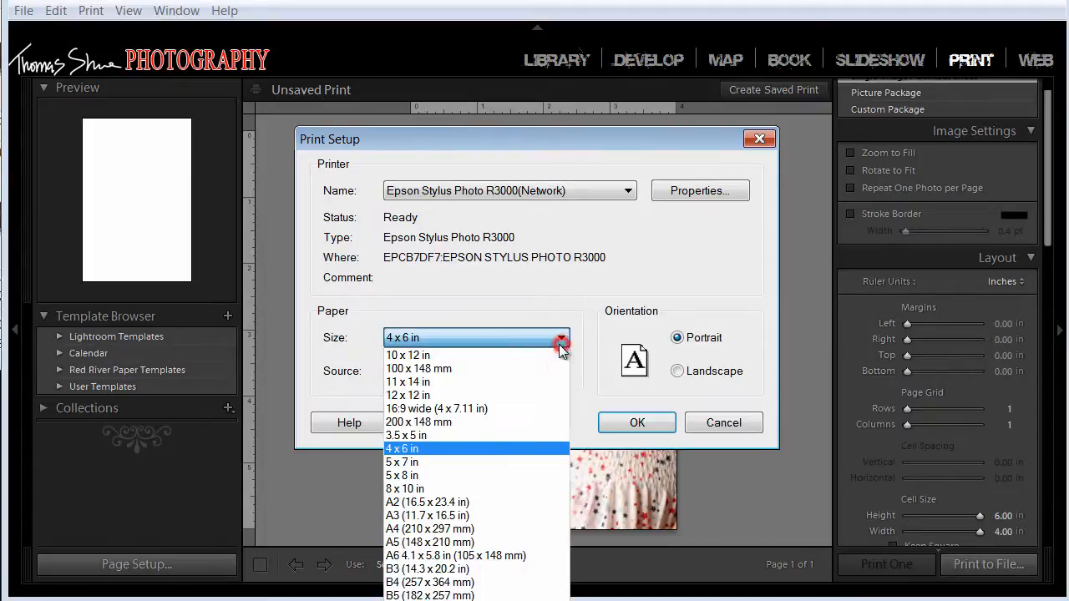
mouse_move(430, 462)
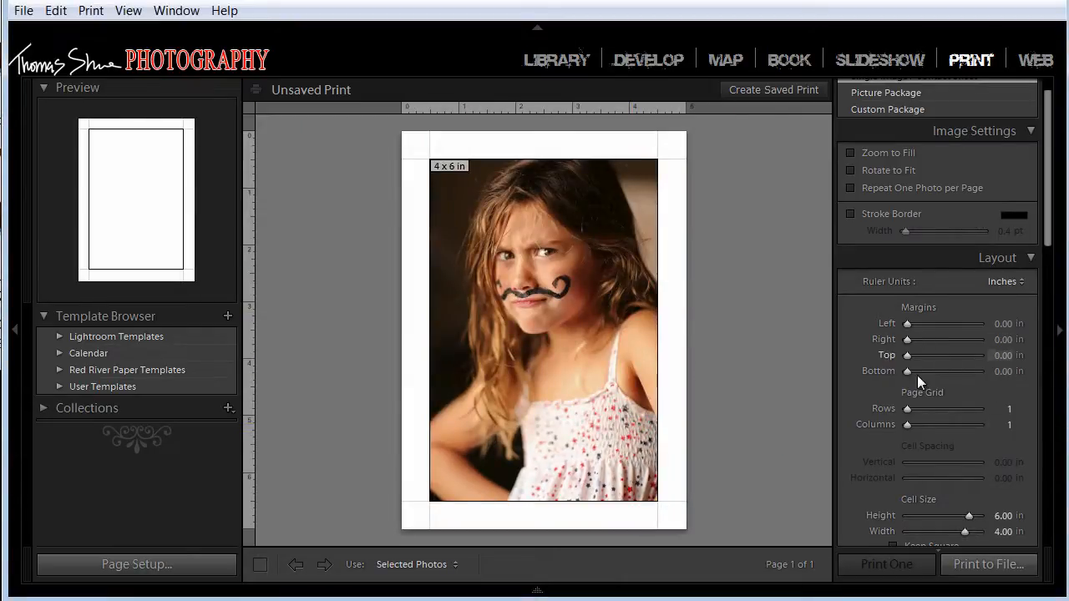
Set the cell height to 7 in and width to 5 in, and enable Zoom to Fill
left_click_drag(969, 515, 970, 515)
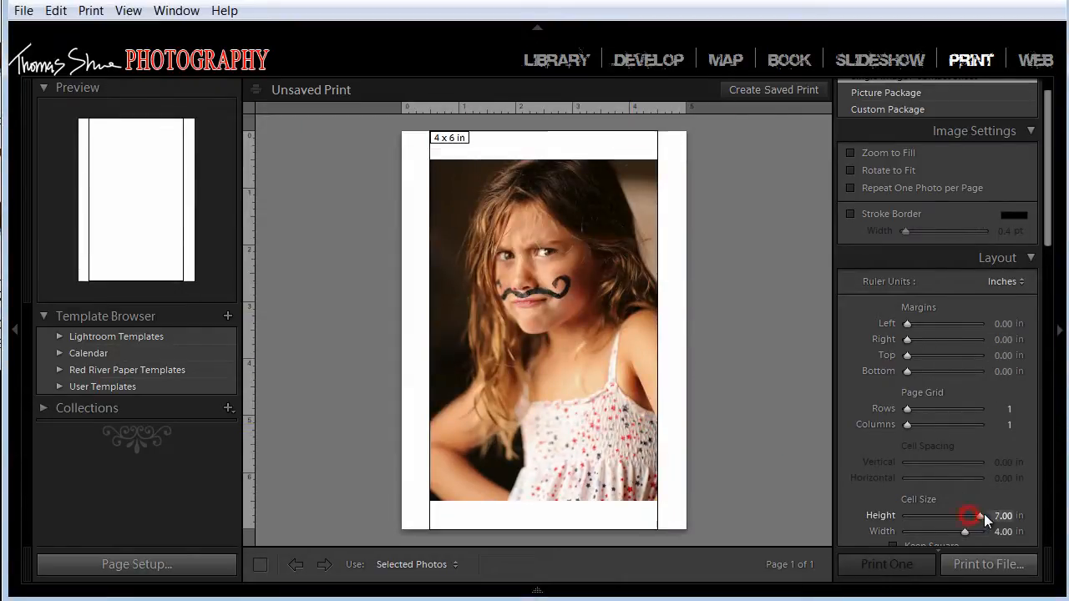
left_click_drag(964, 531, 981, 531)
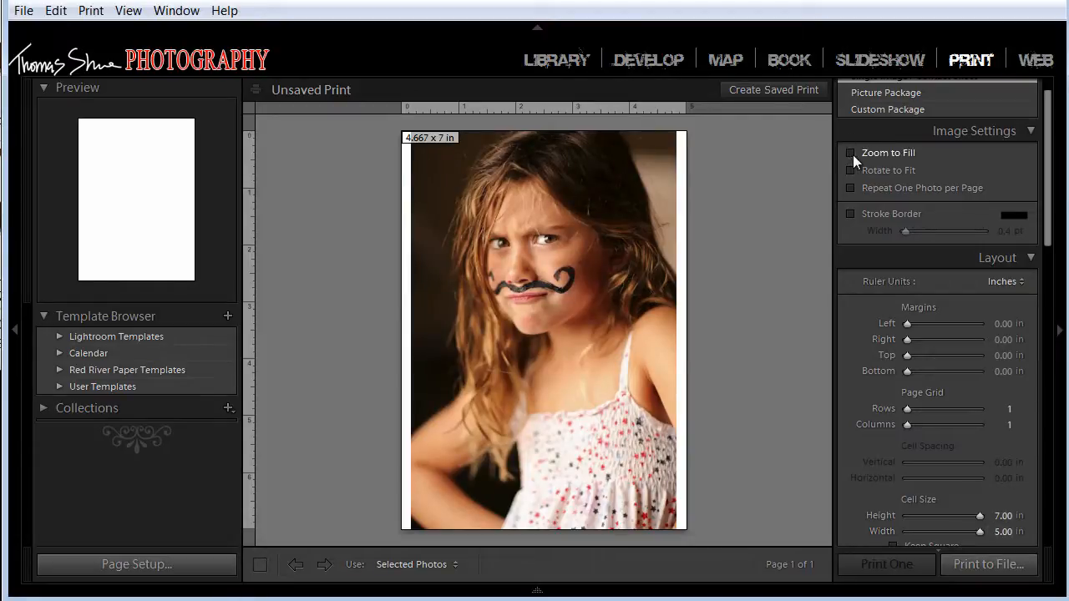
left_click(851, 152)
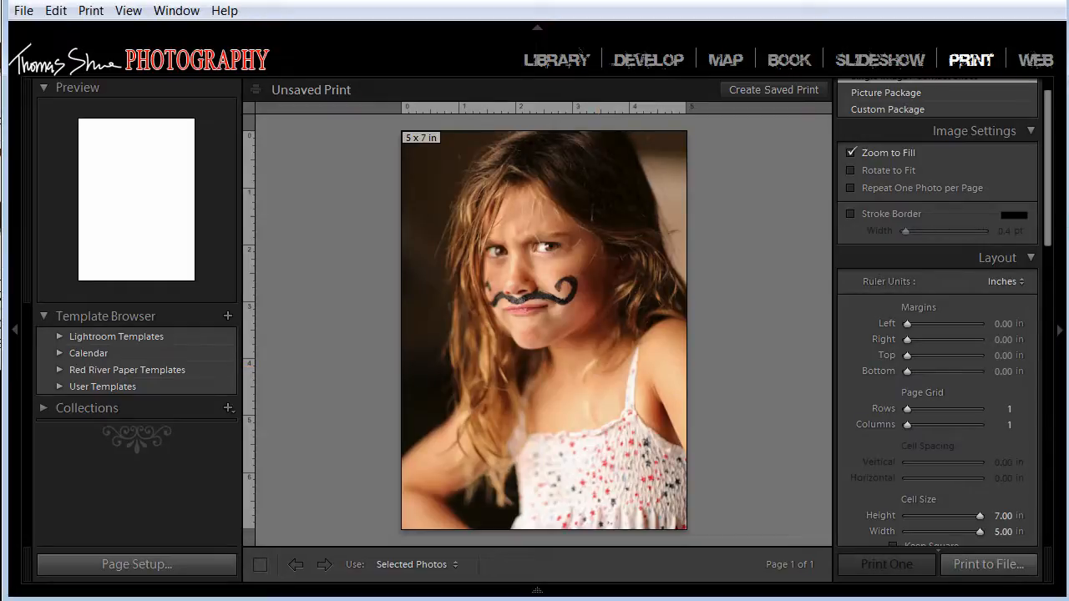
Scroll down to Print Job and keep Print to set to JPEG File
scroll("down", 3)
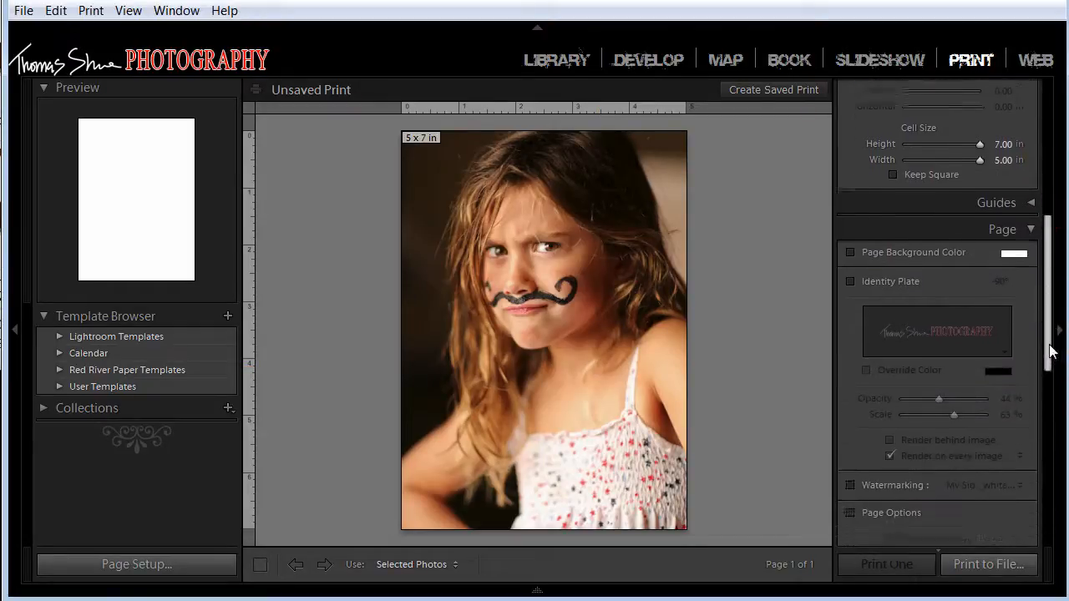
scroll("down", 3)
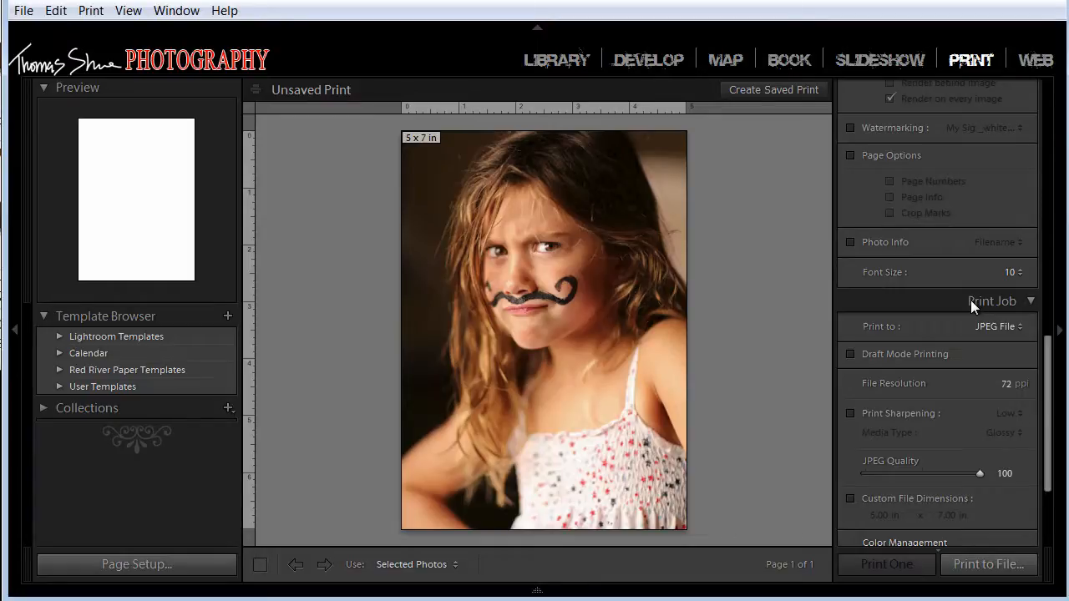
left_click(998, 326)
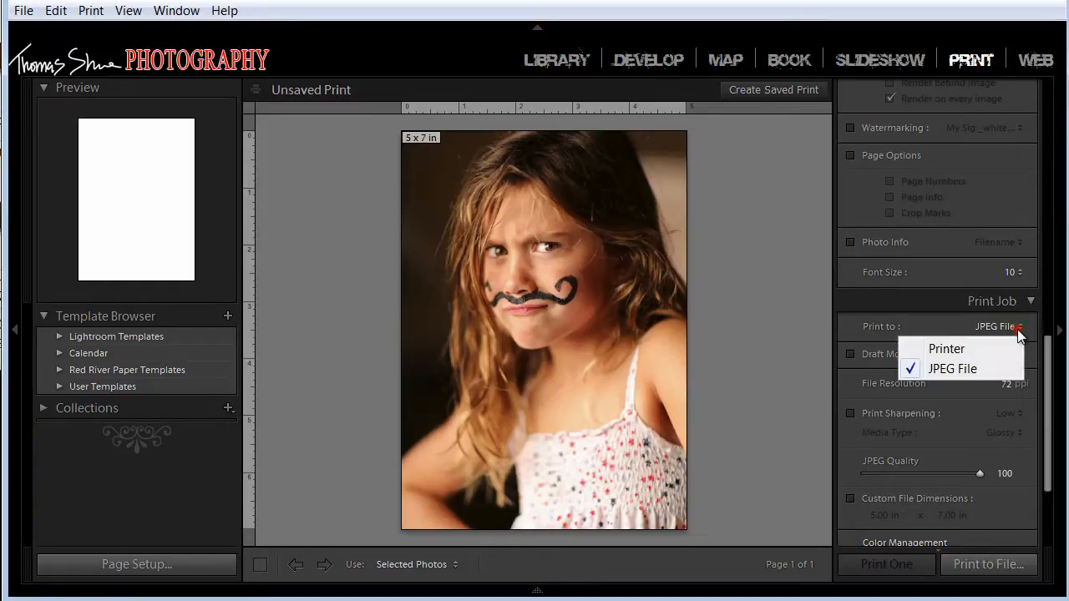
left_click(951, 368)
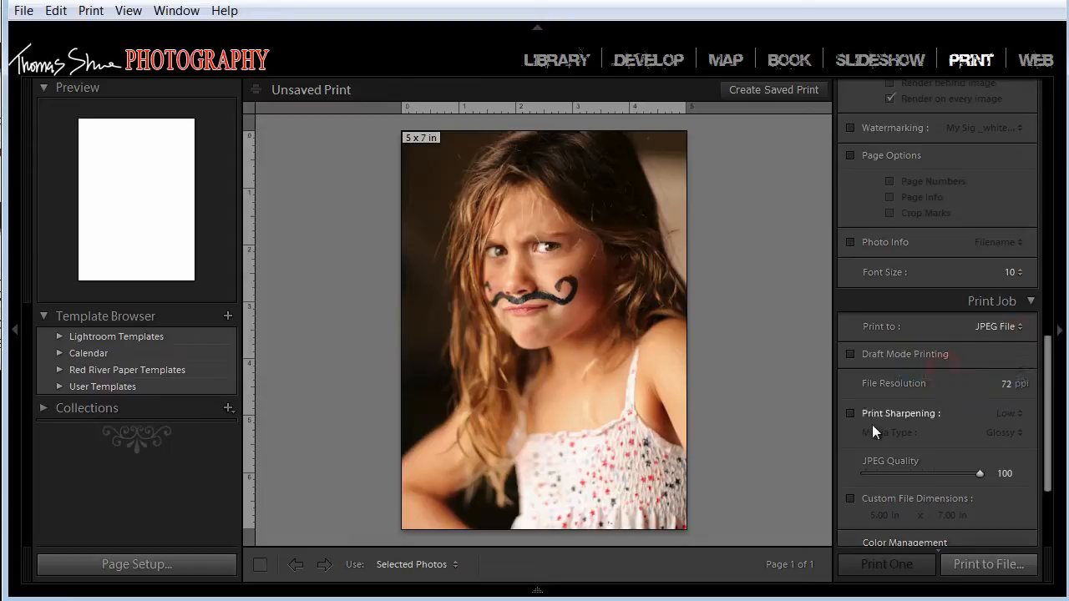
mouse_move(923, 433)
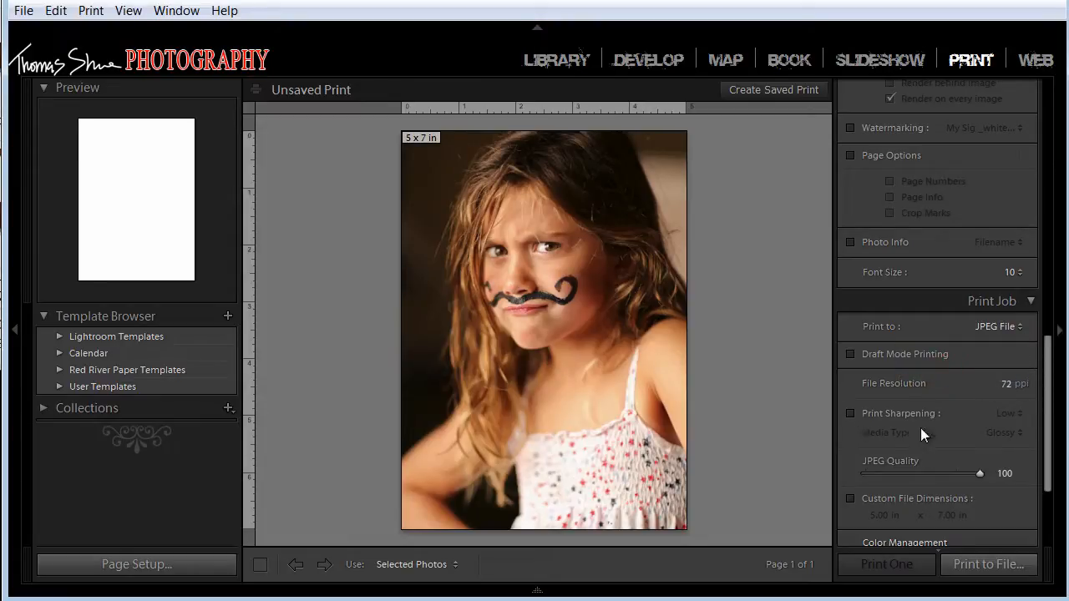
mouse_move(1019, 465)
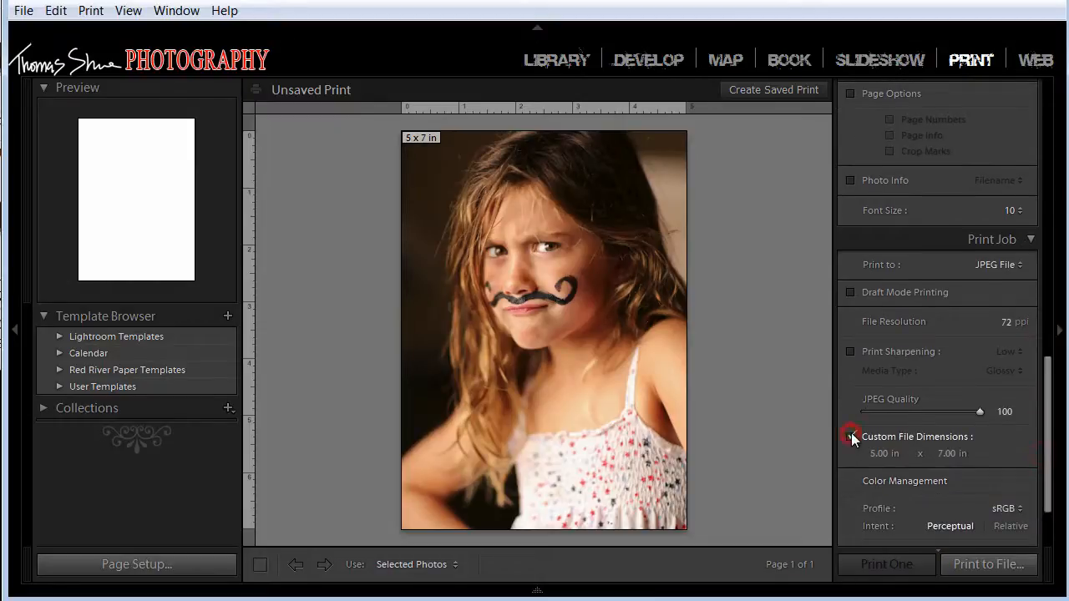
Set Print Adjustment Brightness to +29, leaving contrast at 0
scroll("down", 3)
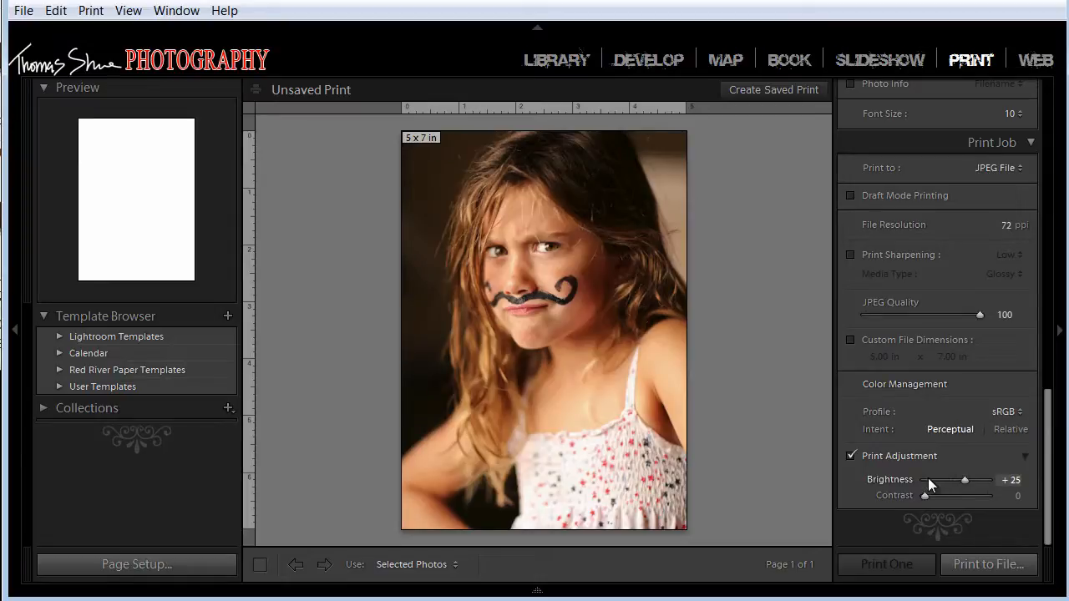
mouse_move(592, 233)
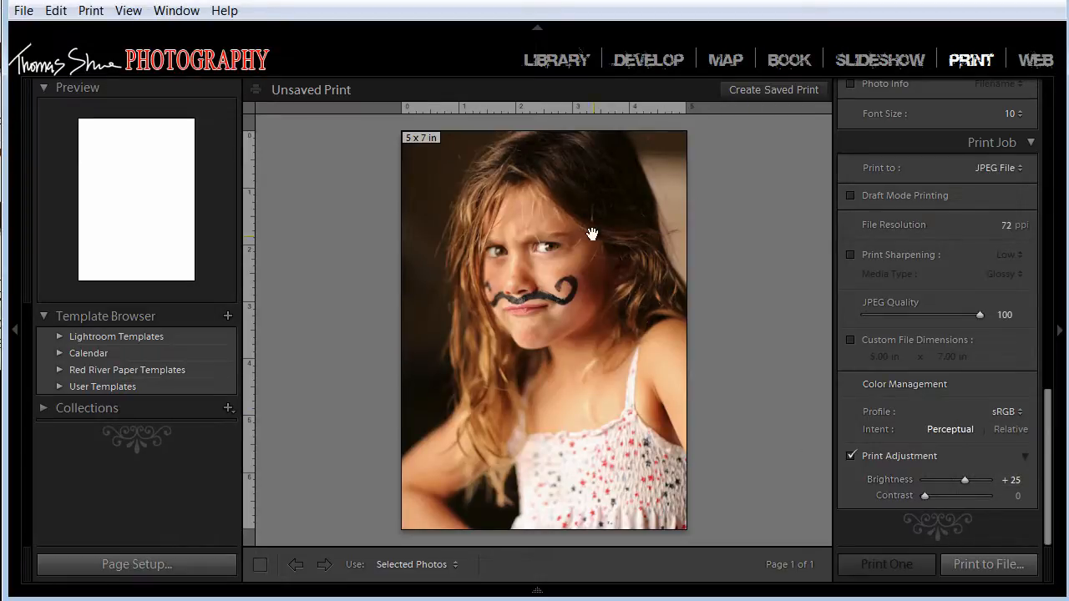
mouse_move(659, 288)
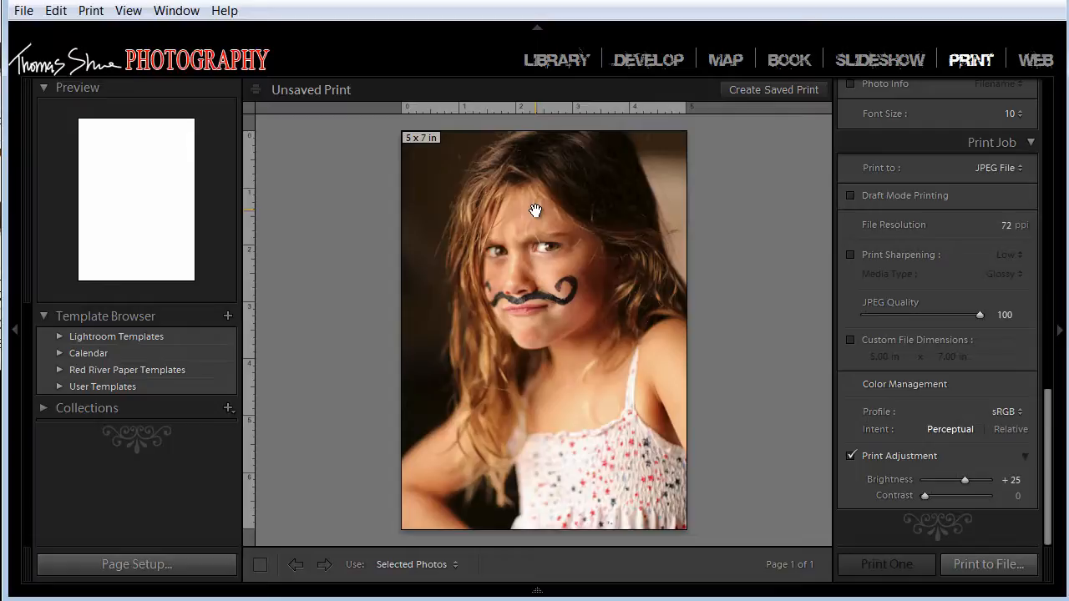
mouse_move(449, 199)
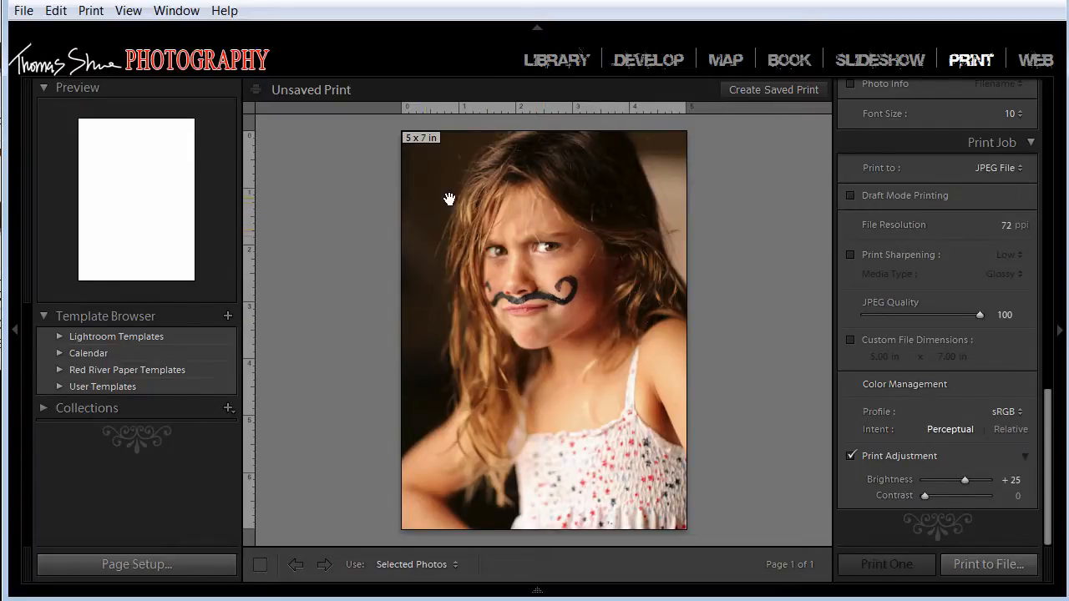
mouse_move(563, 266)
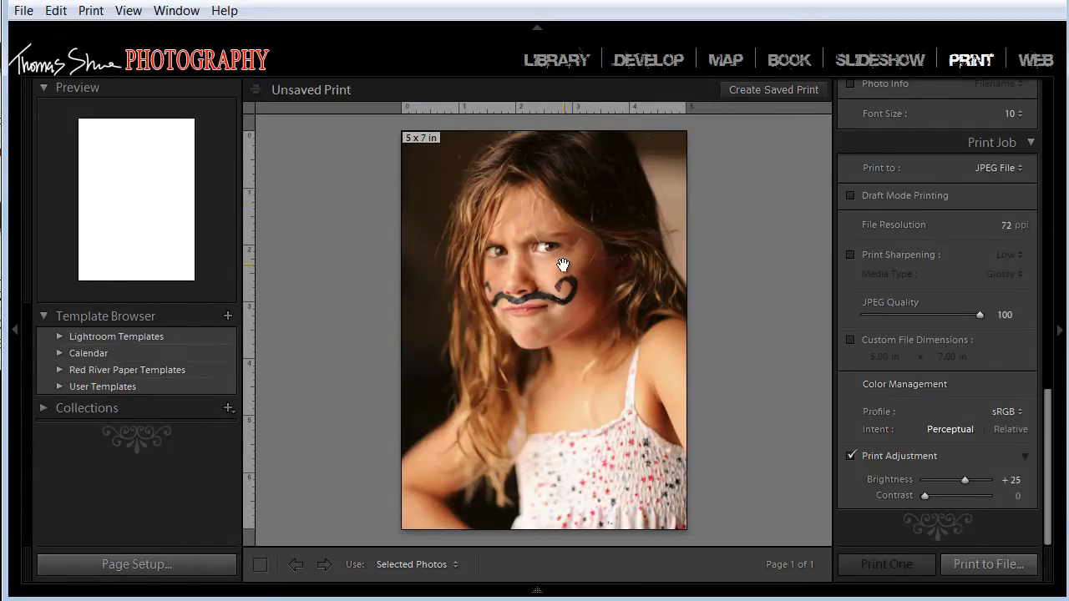
mouse_move(553, 342)
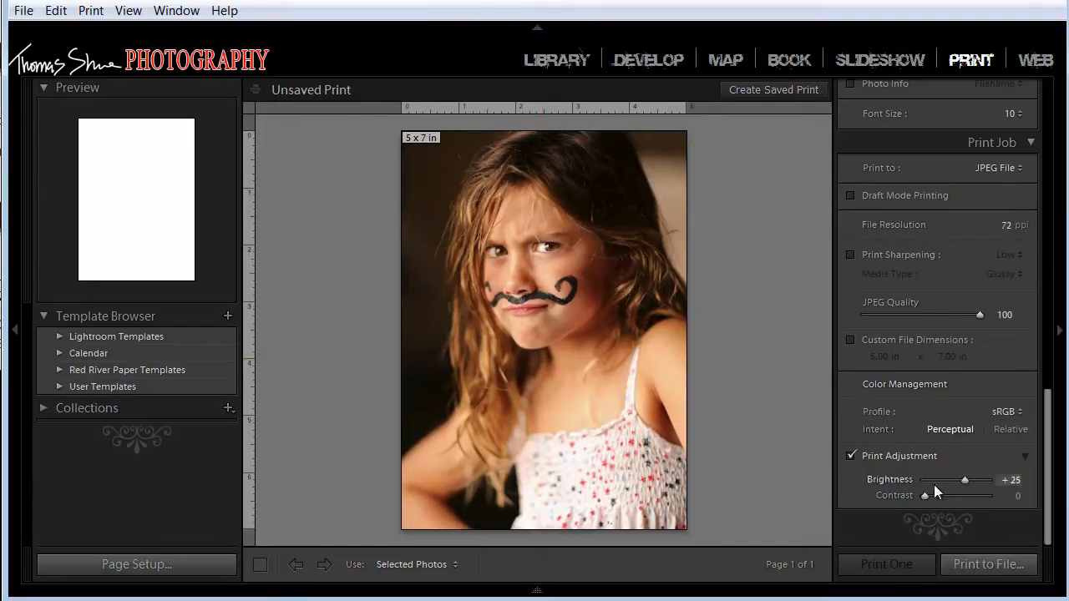
mouse_move(785, 474)
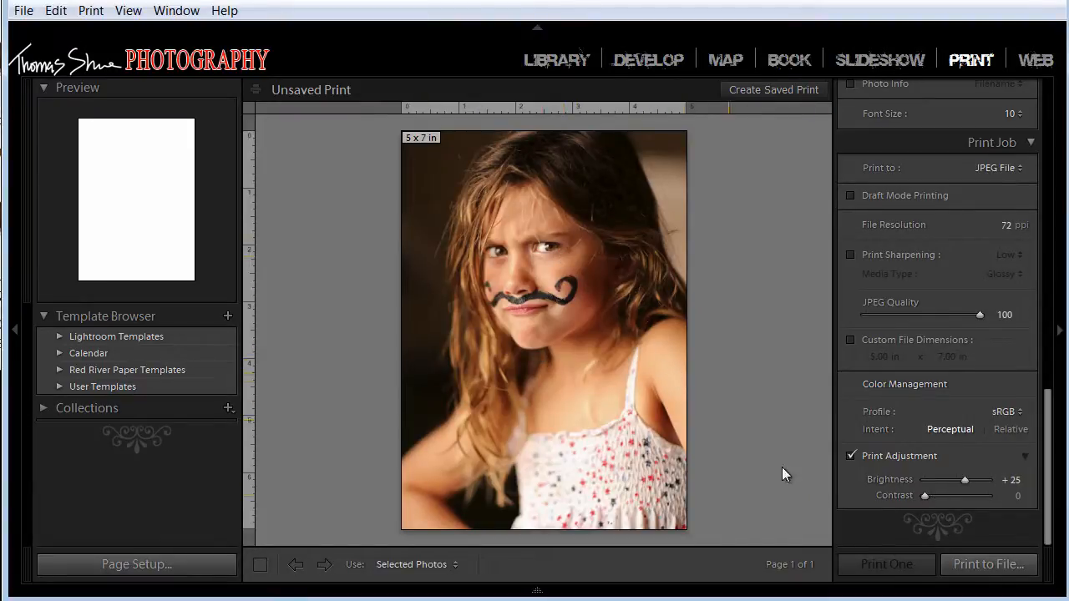
mouse_move(964, 480)
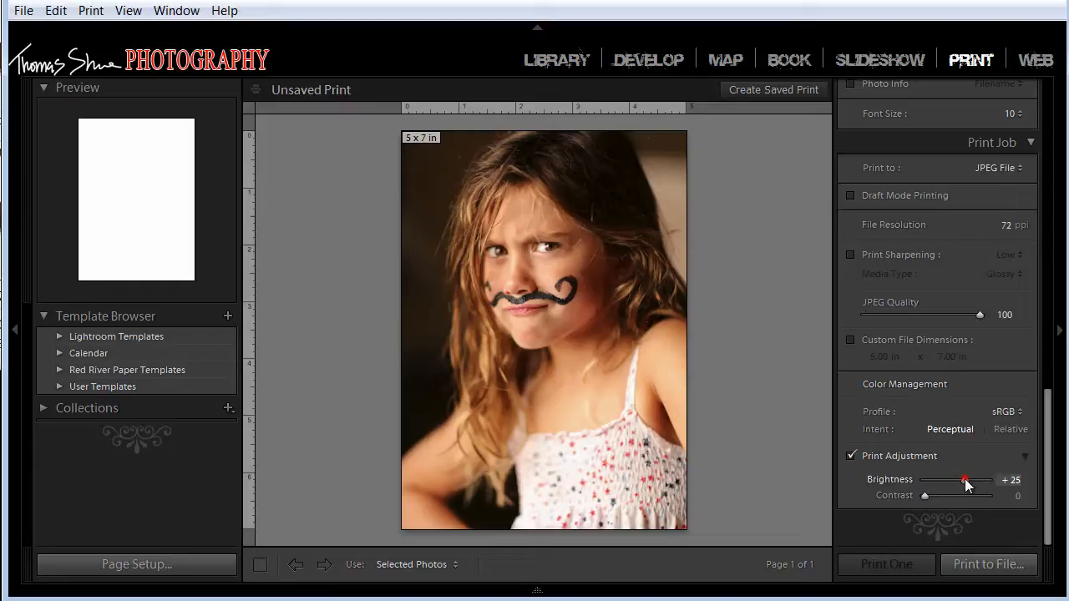
left_click_drag(965, 481, 973, 480)
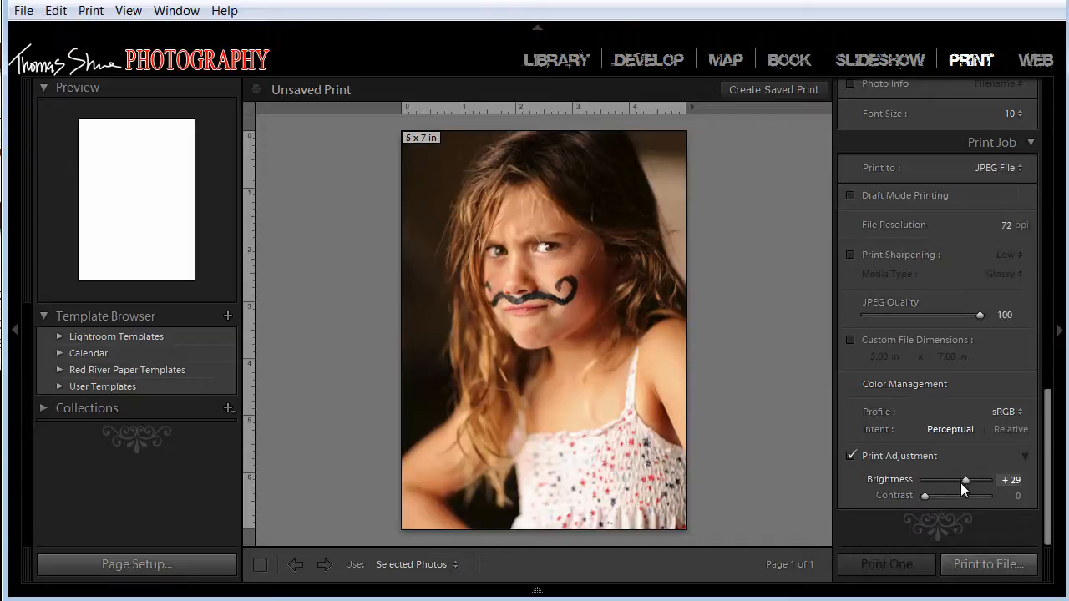
mouse_move(1017, 420)
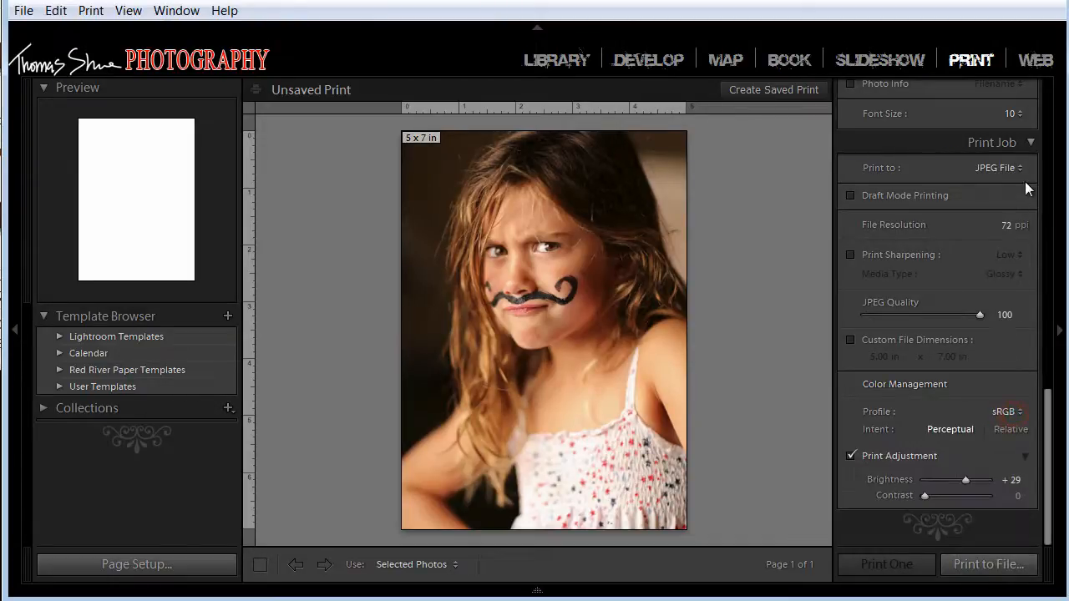
Set Print Job output to Printer at 300 ppi, keeping colour management with the printer
left_click(998, 168)
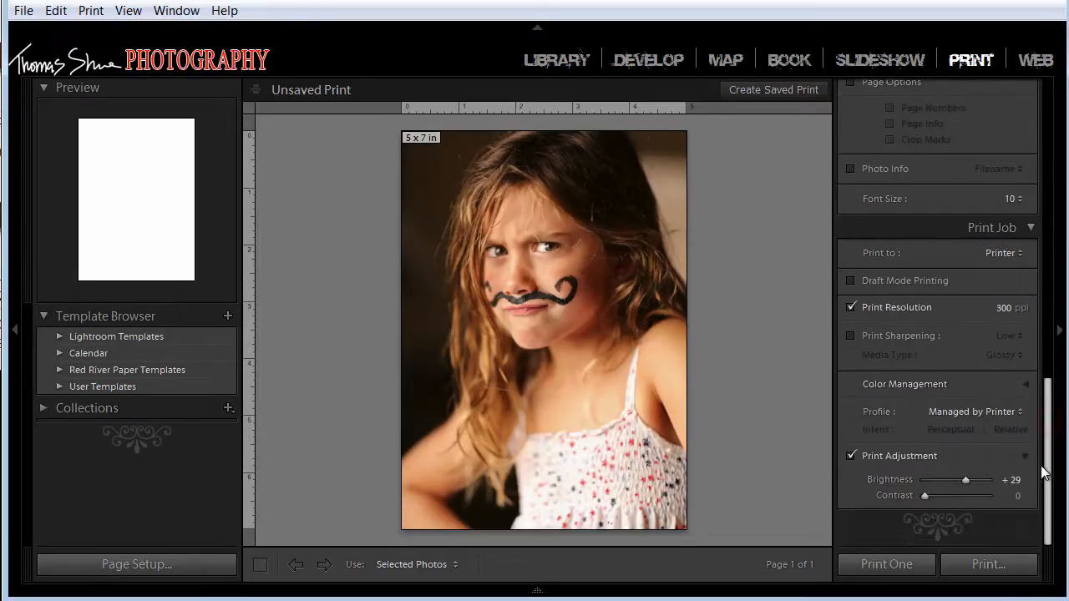
mouse_move(876, 400)
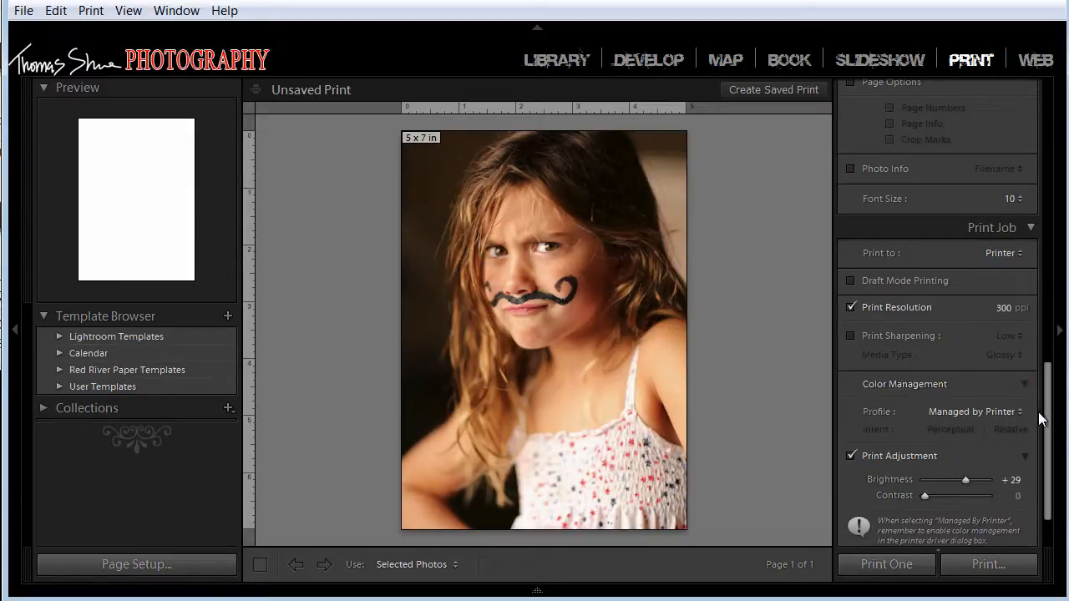
scroll("down", 3)
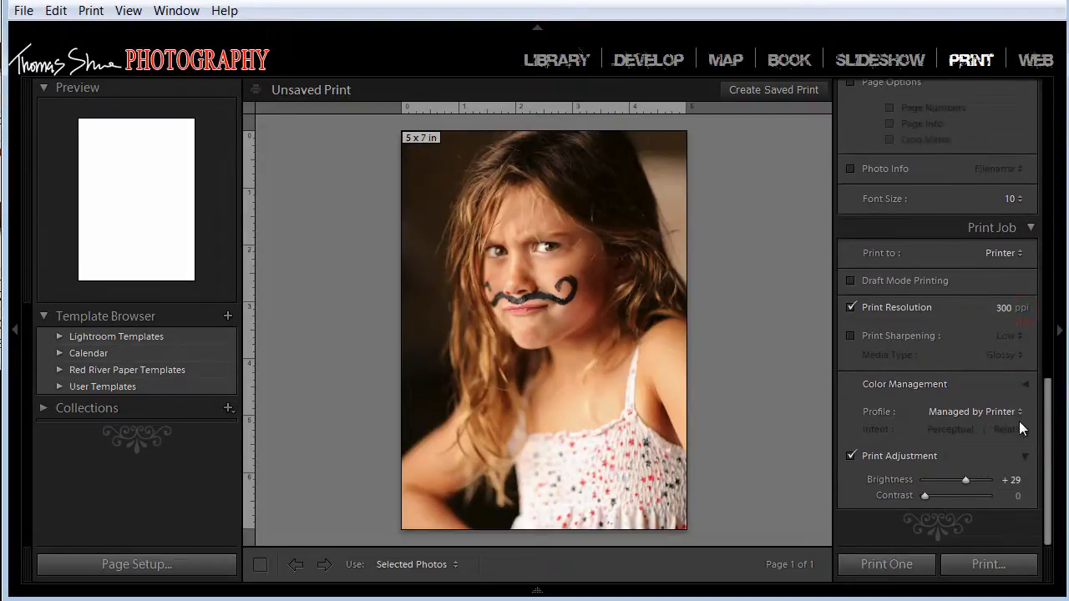
left_click(973, 411)
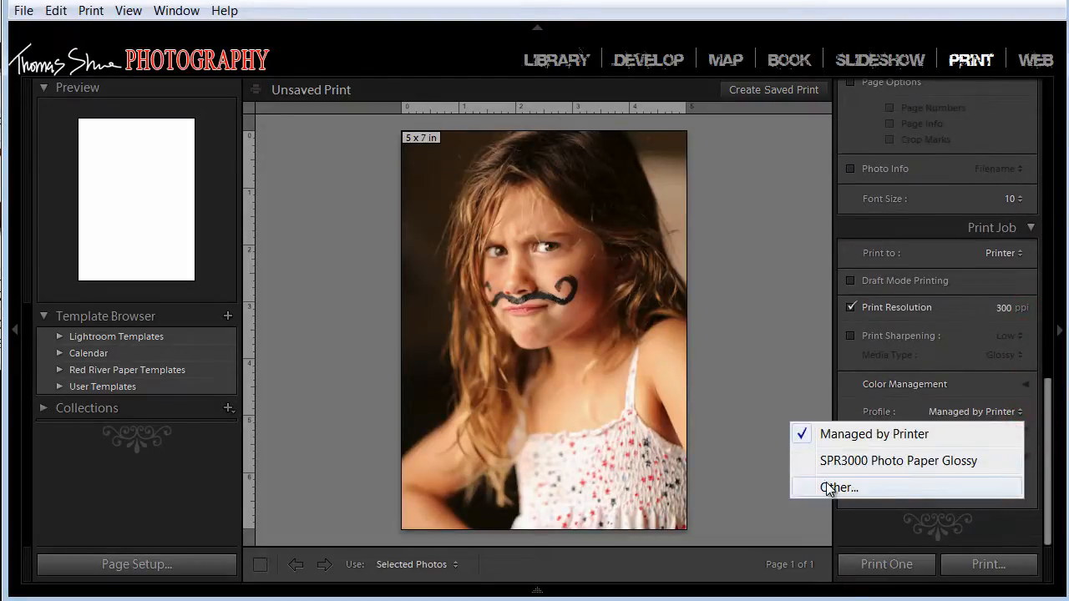
left_click(839, 487)
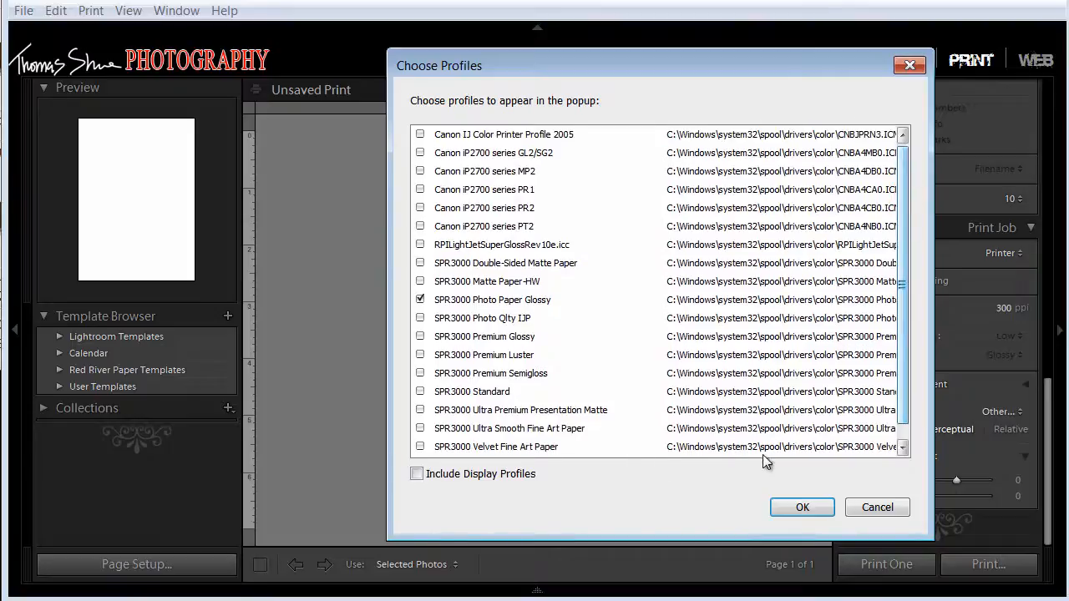
left_click(802, 506)
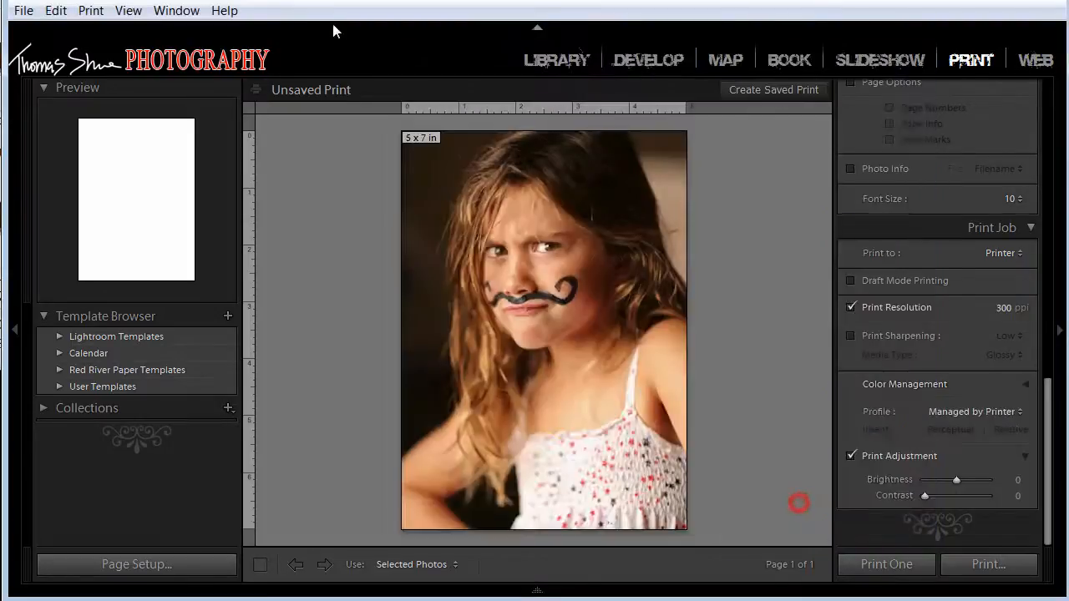